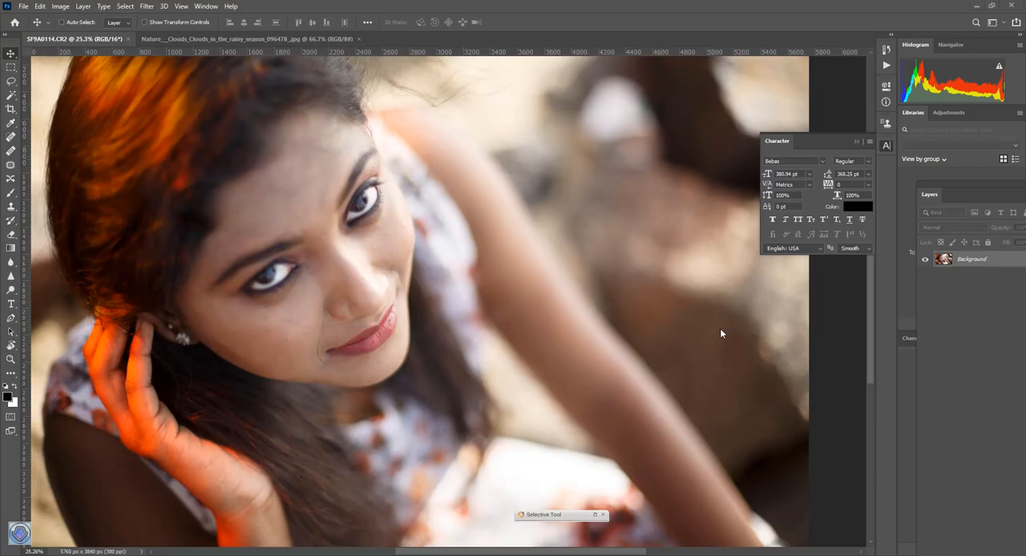
pyautogui.moveTo(648, 277)
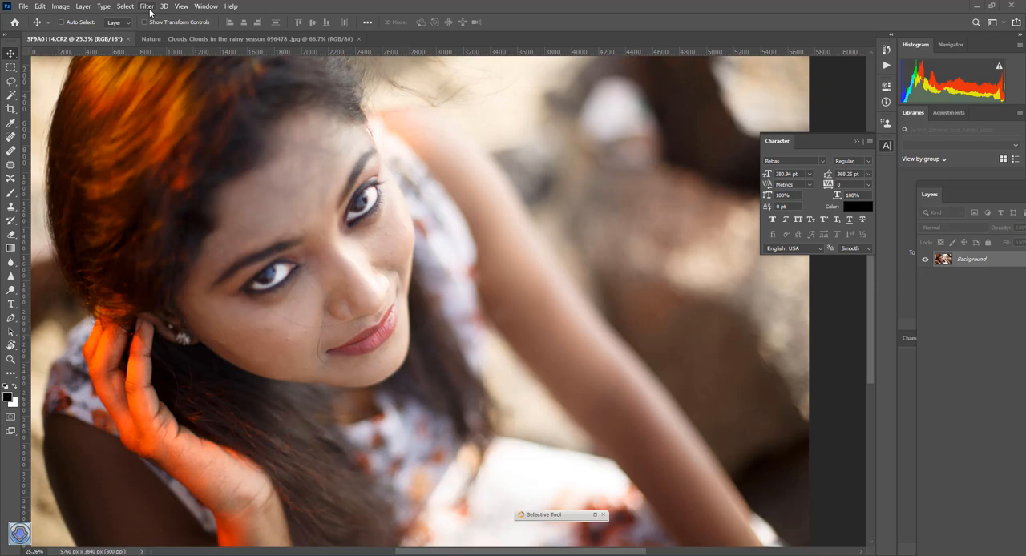
# - Open Photoshop's Filter menu to reach the portrait's available filters
pyautogui.click(147, 7)
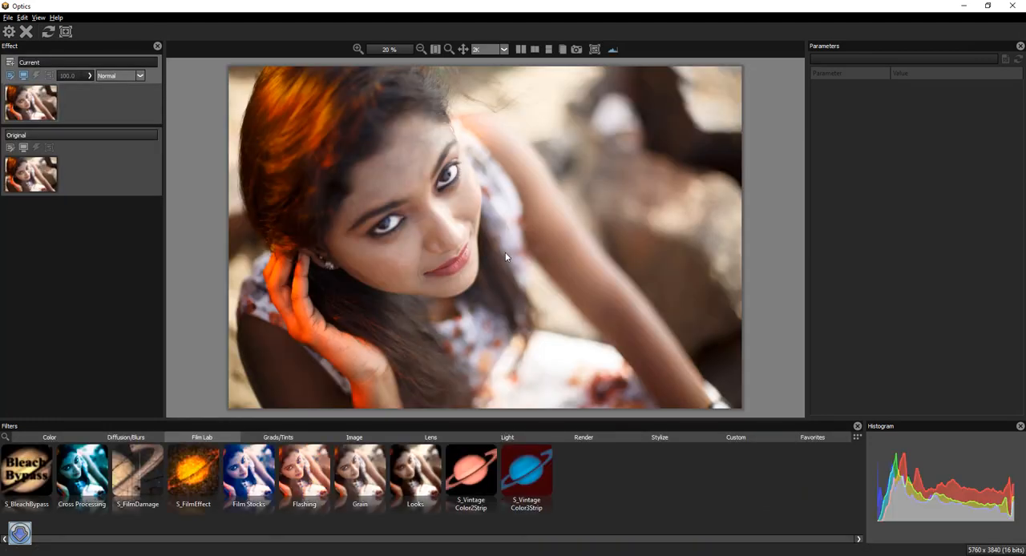
pyautogui.moveTo(120, 375)
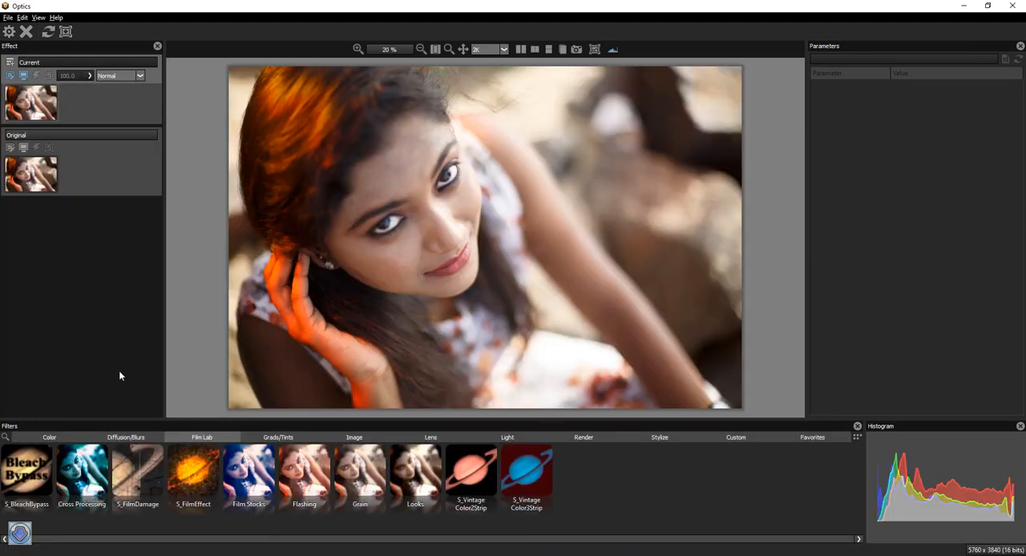
# - Browse the Diffusion/Blurs, Film Lab, Image, Lens and Light filter categories
pyautogui.click(126, 437)
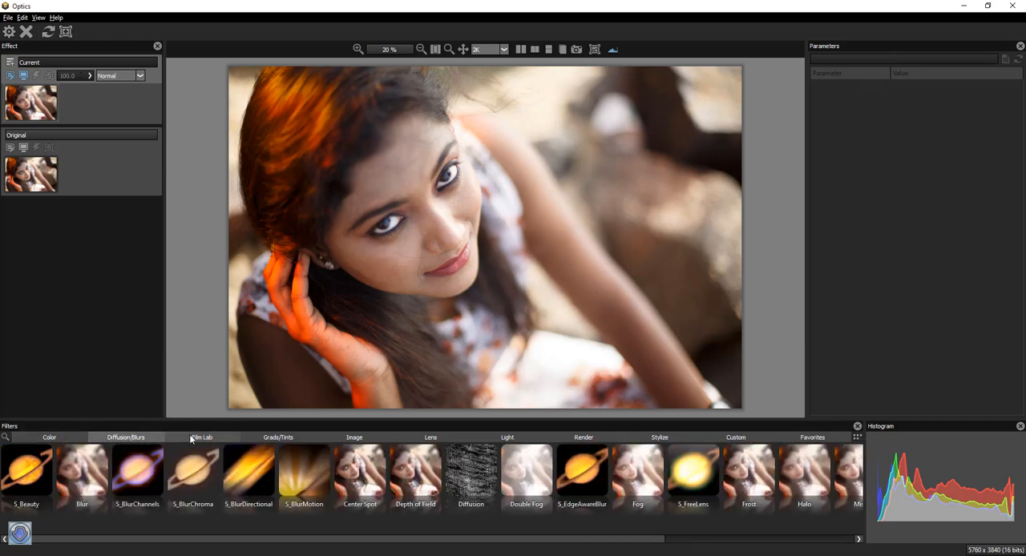
pyautogui.click(278, 436)
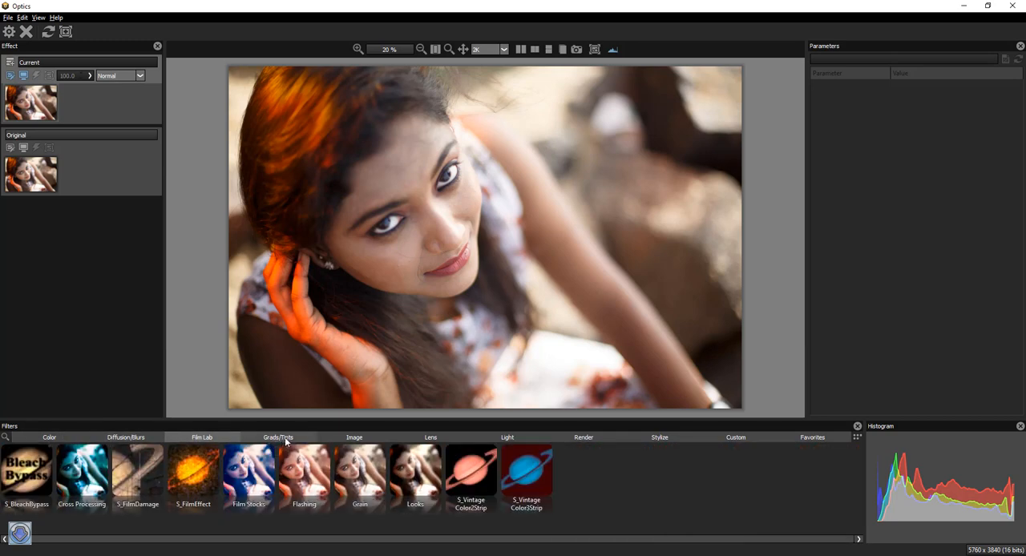
pyautogui.click(354, 437)
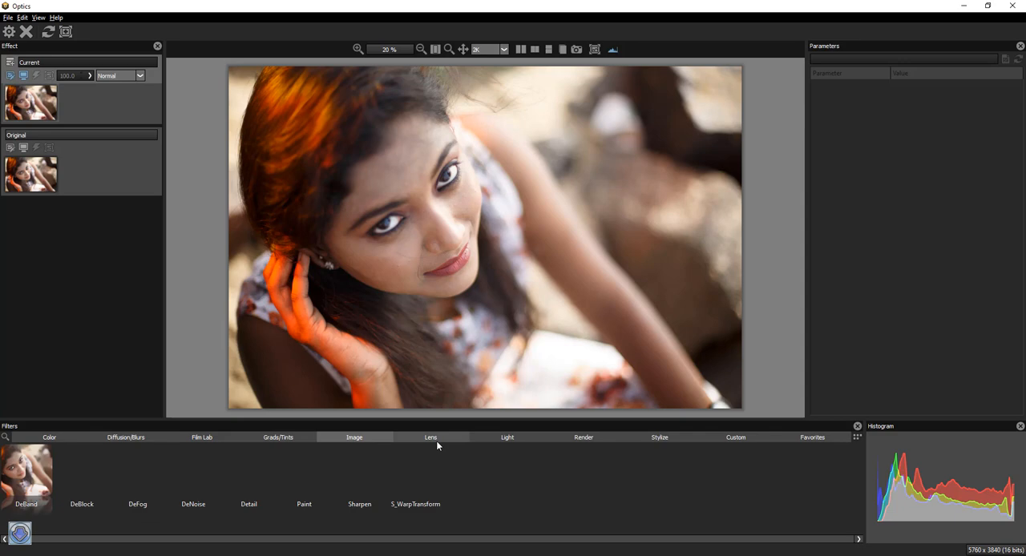
pyautogui.click(430, 436)
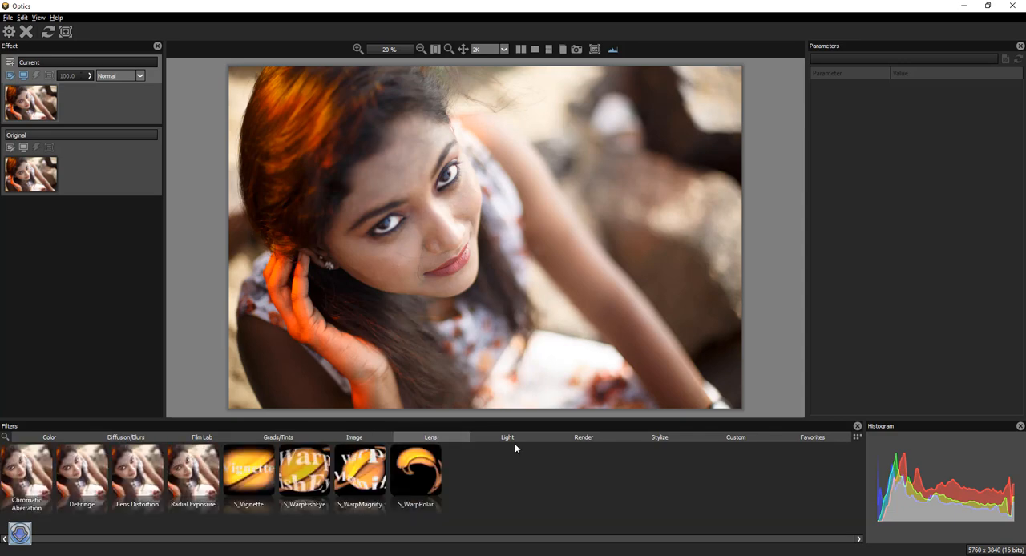
pyautogui.click(659, 437)
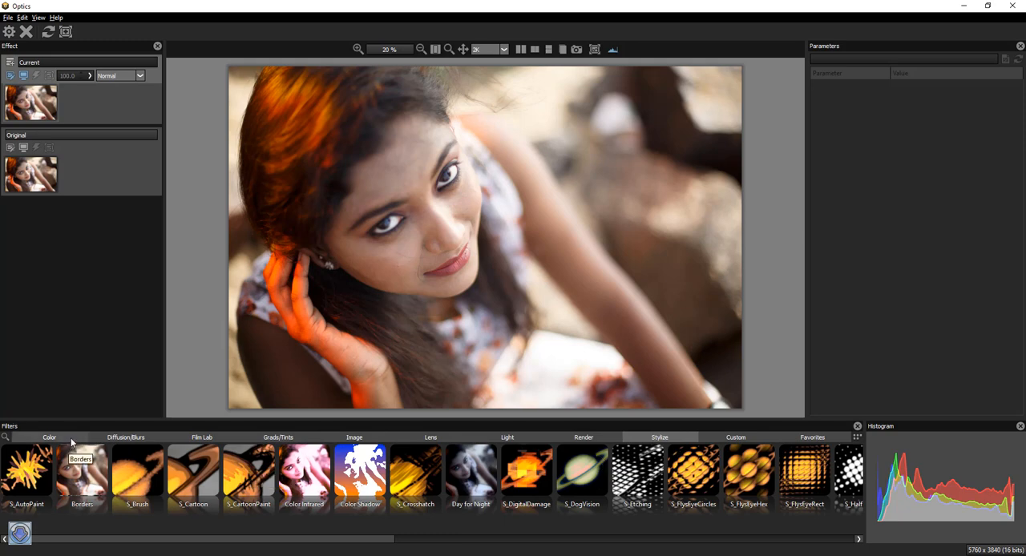
pyautogui.moveTo(27, 469)
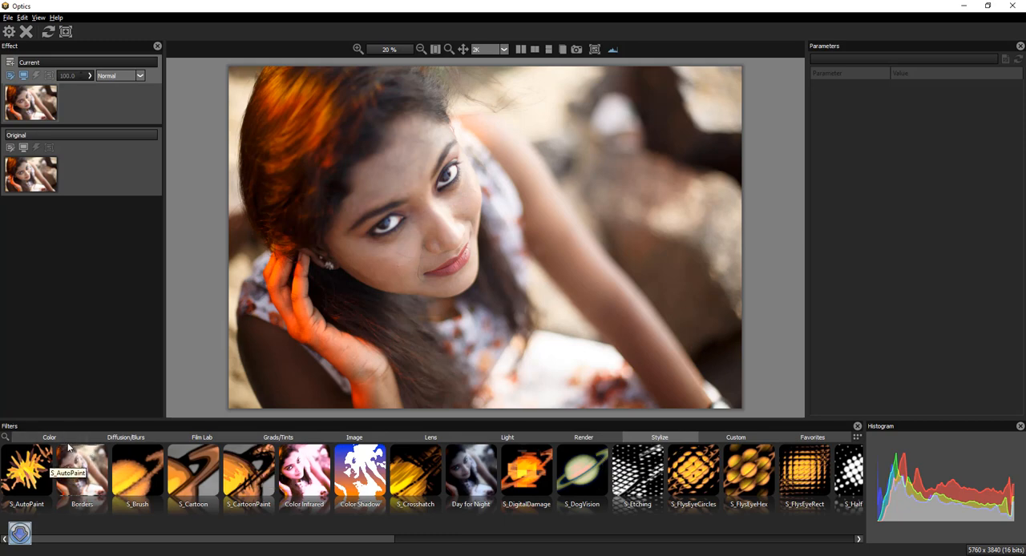
# - Preview Color Correct, Enhancing, High Contrast and another Color filter, settling on Sky
pyautogui.click(49, 436)
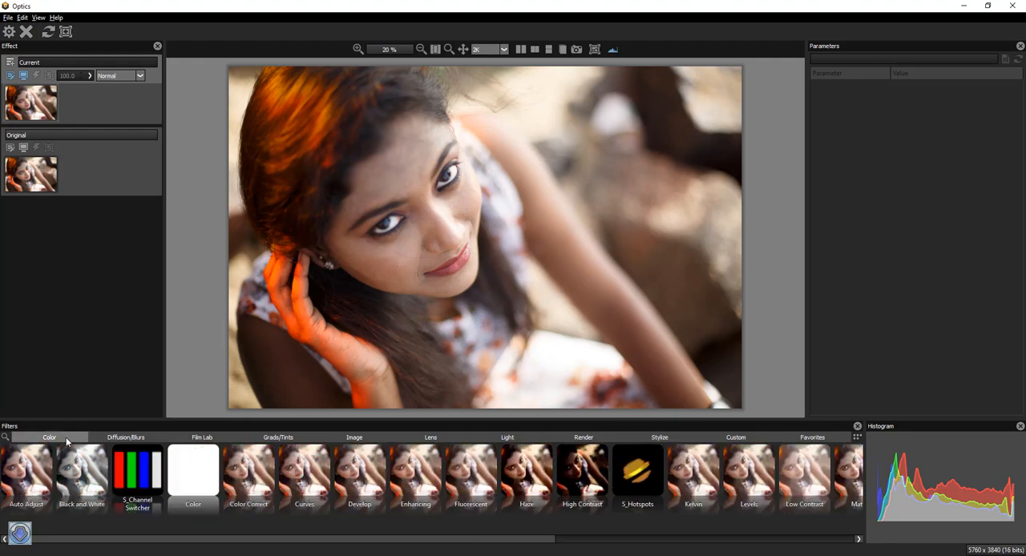
pyautogui.click(249, 469)
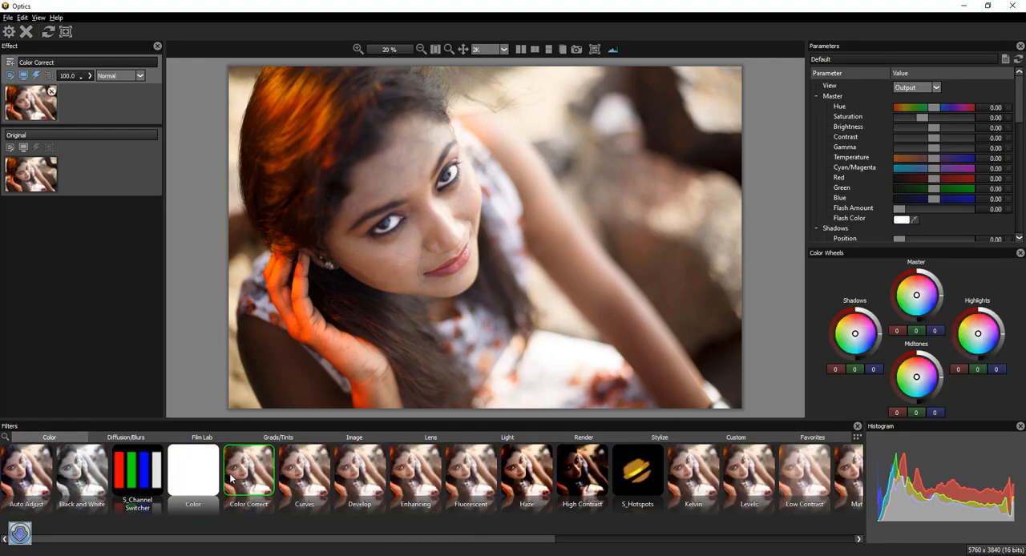
pyautogui.click(415, 473)
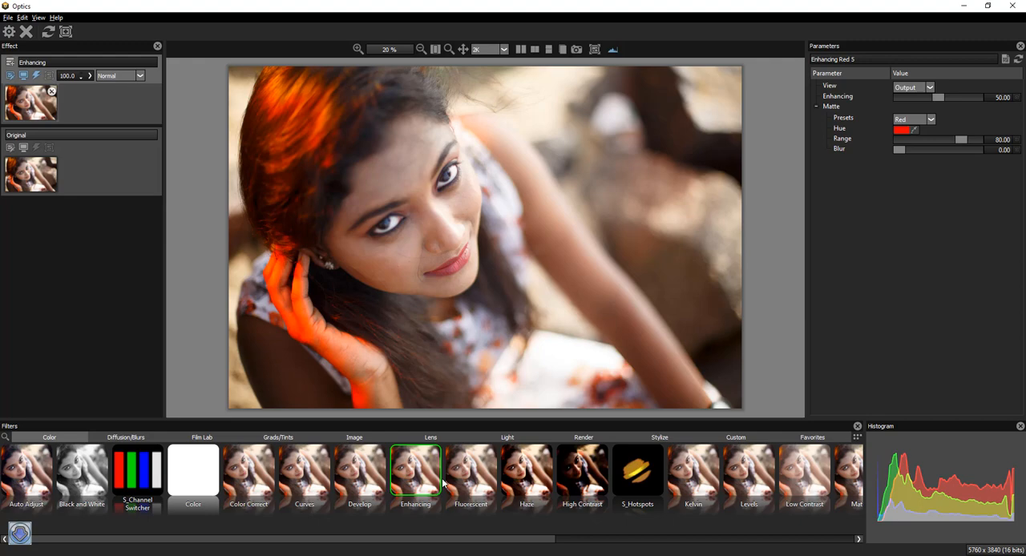
pyautogui.click(582, 473)
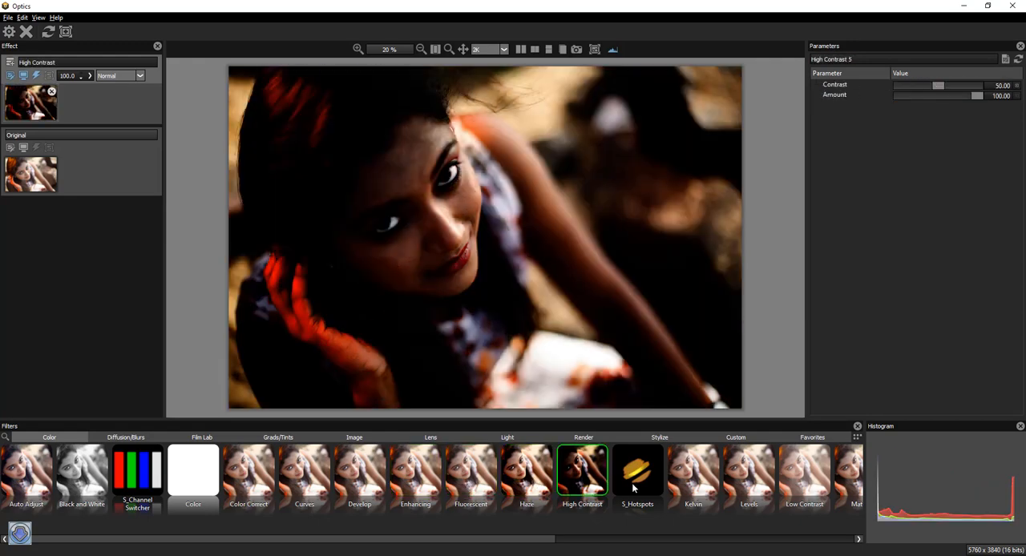
pyautogui.click(804, 473)
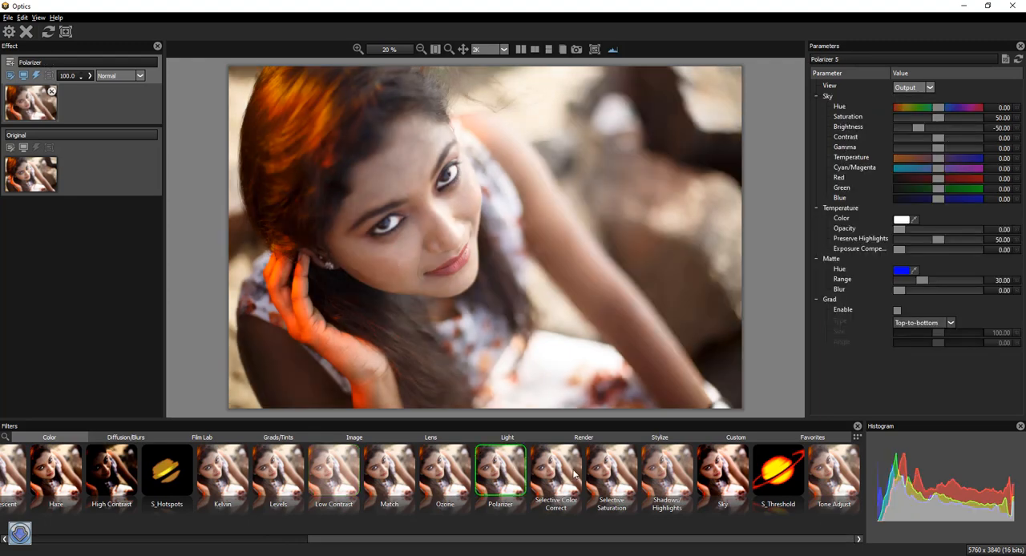
pyautogui.click(722, 473)
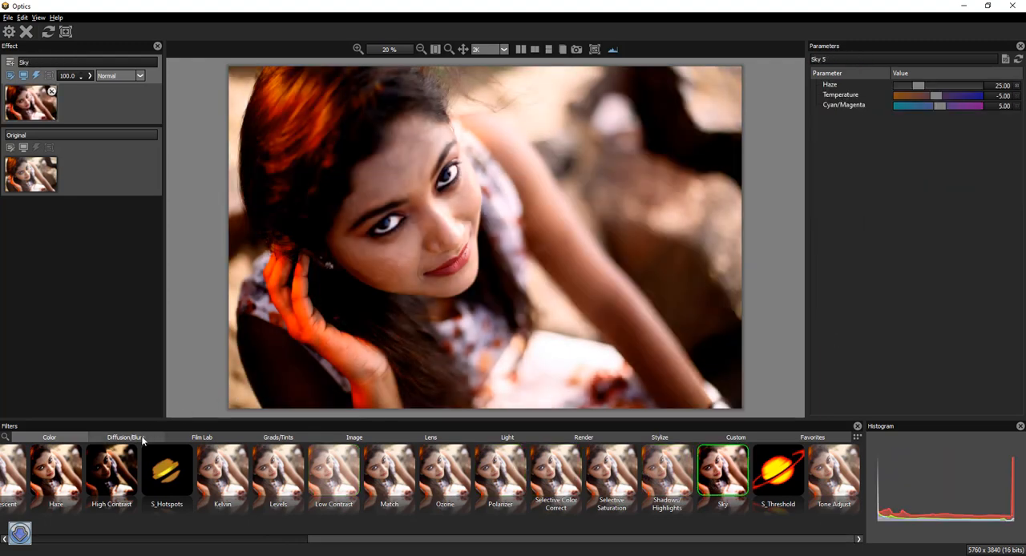
# - Preview the Center Spot, Double Fog, Fog and S_RackDefocus blur filters
pyautogui.click(125, 437)
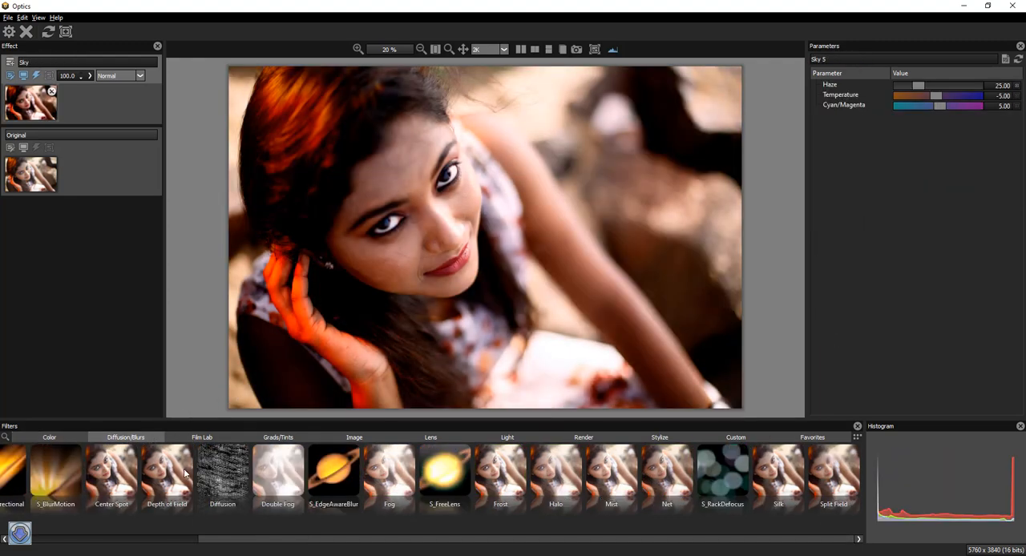
pyautogui.click(111, 473)
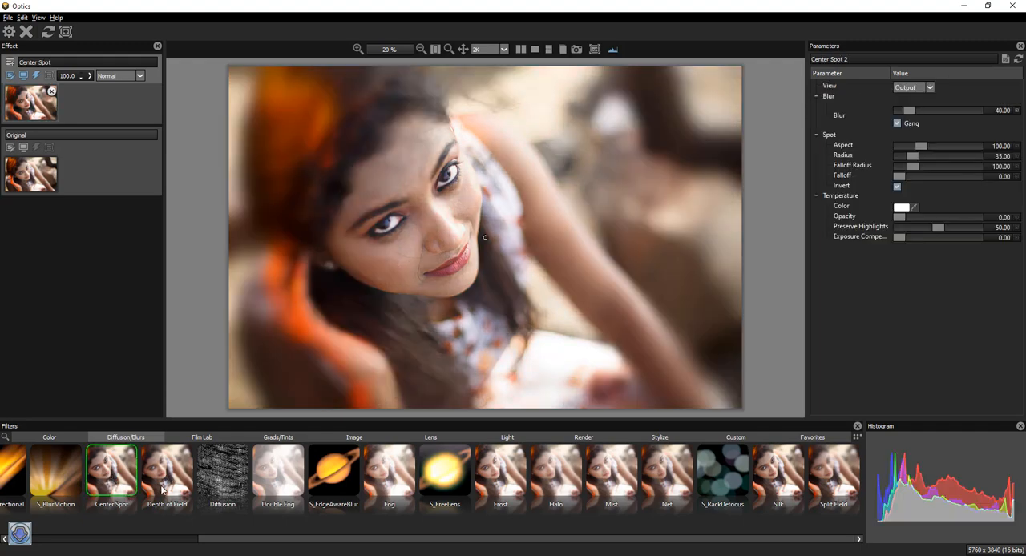
pyautogui.click(277, 472)
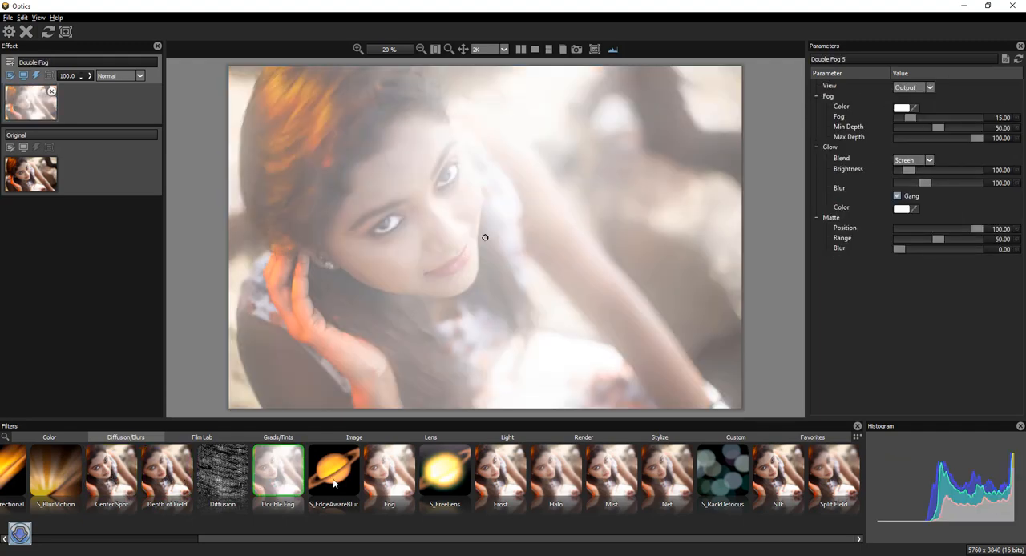
pyautogui.click(389, 472)
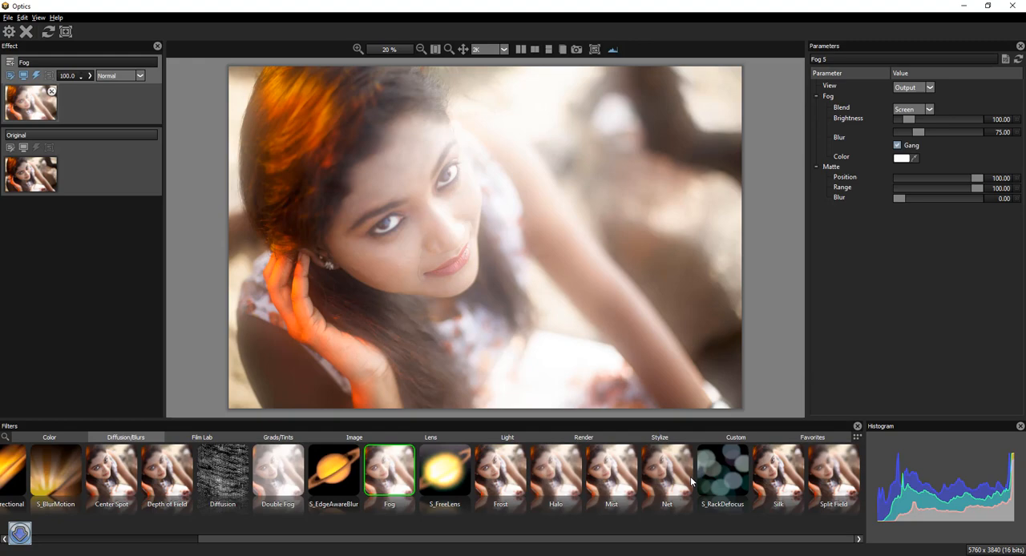
pyautogui.click(722, 471)
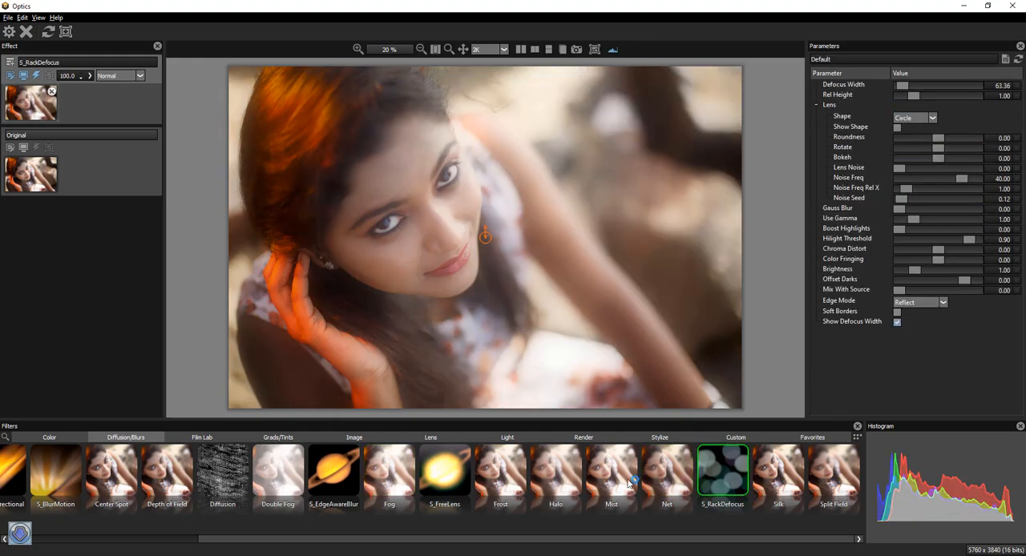
# - Preview Mist, Halo, Silk and S_EdgeAwareBlur, ending with S_BlurMotion applied
pyautogui.click(611, 472)
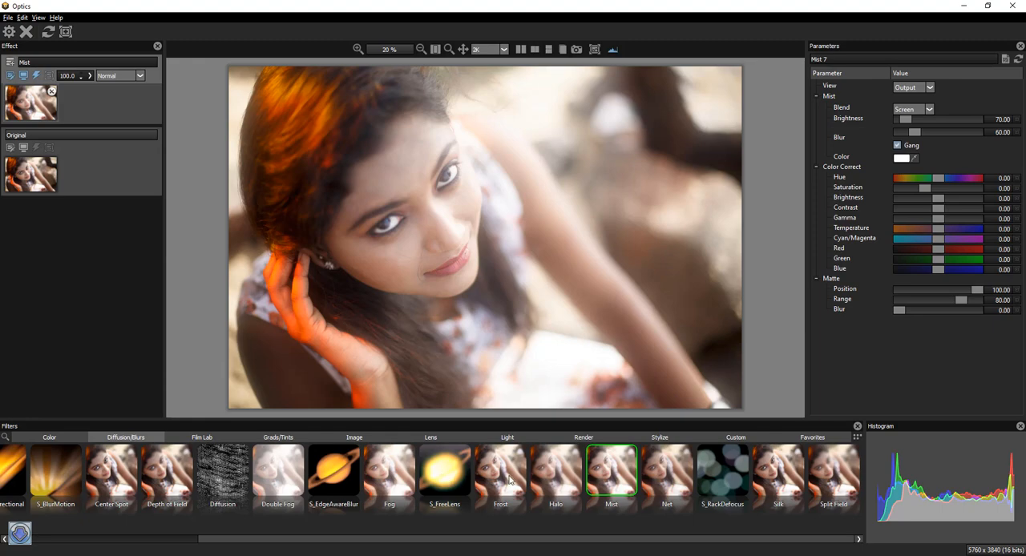
pyautogui.click(555, 470)
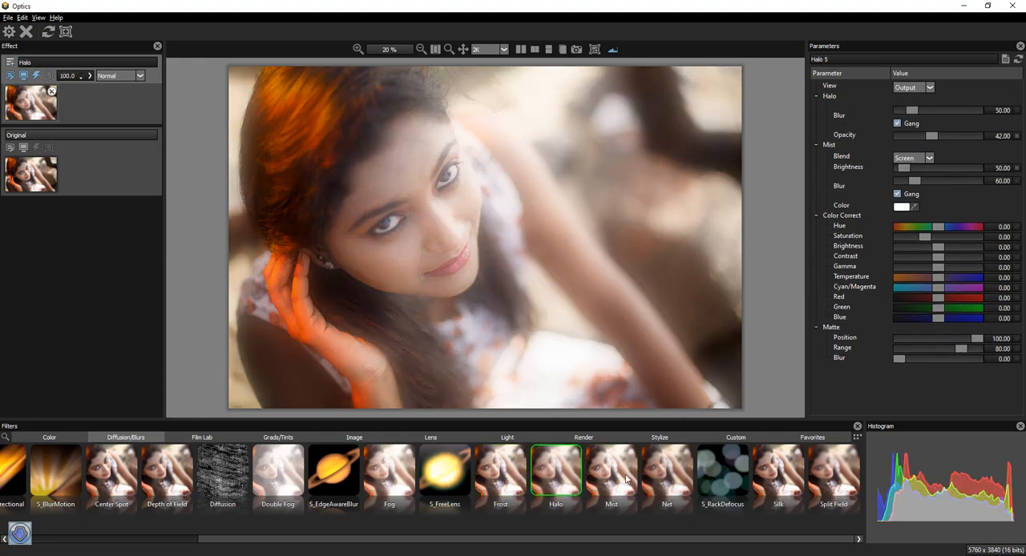
pyautogui.click(777, 471)
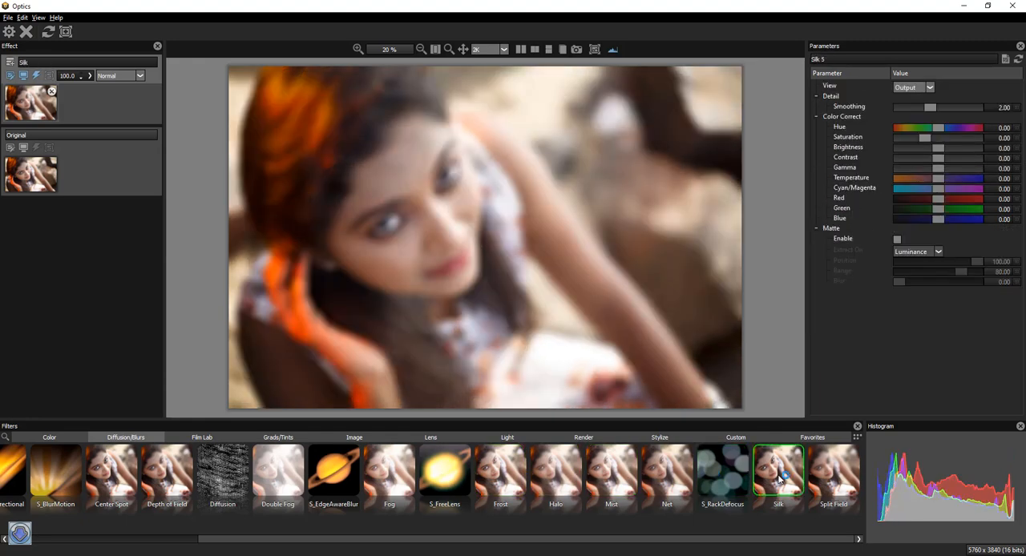
pyautogui.click(334, 471)
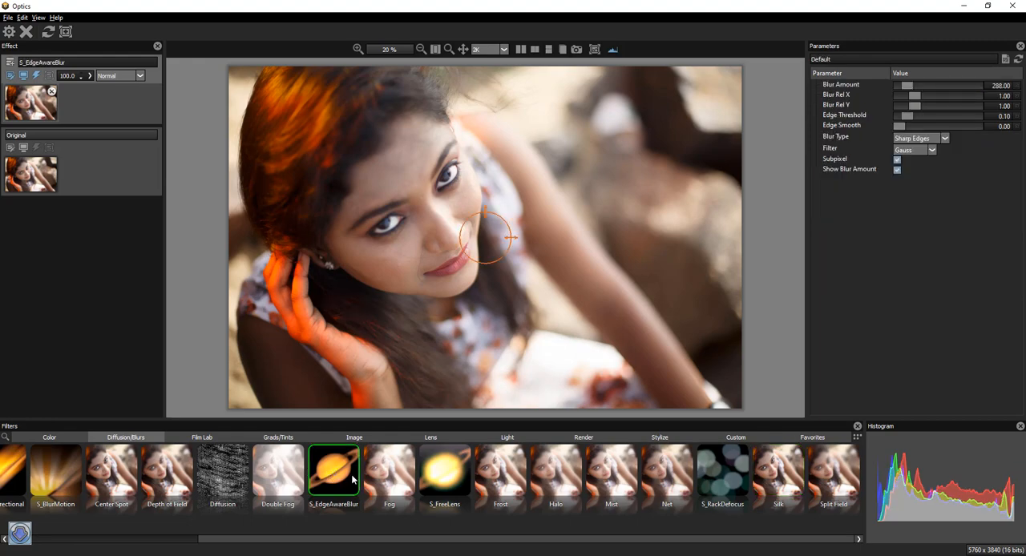
pyautogui.click(56, 472)
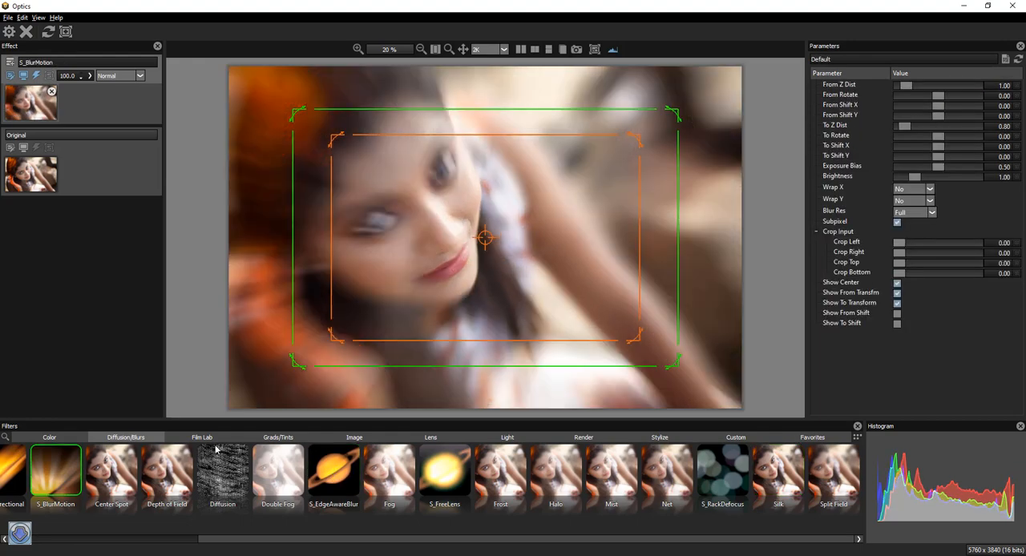
# - Try the Cross Processing, Film Stocks, Flashing and Looks film looks, returning to Flashing
pyautogui.click(202, 437)
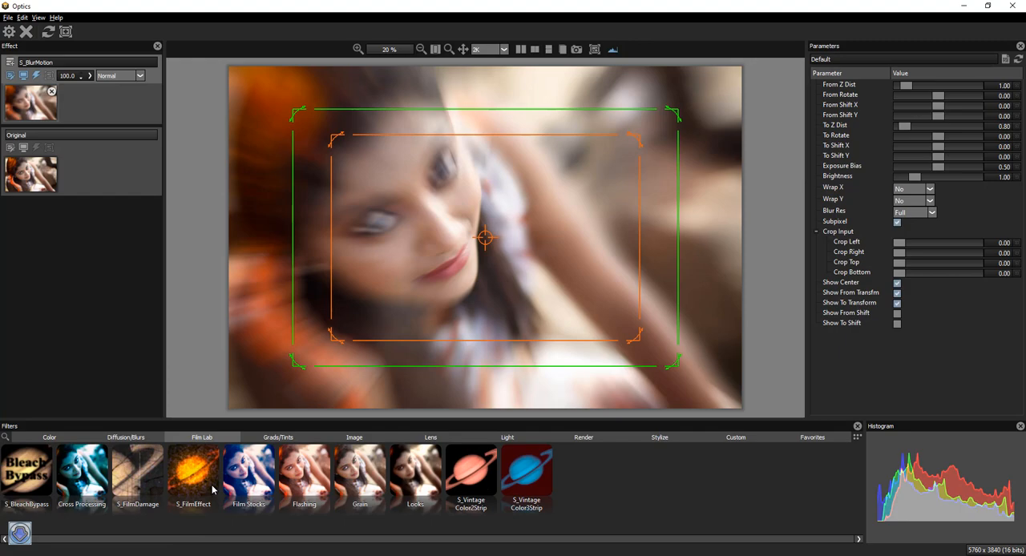
pyautogui.click(81, 476)
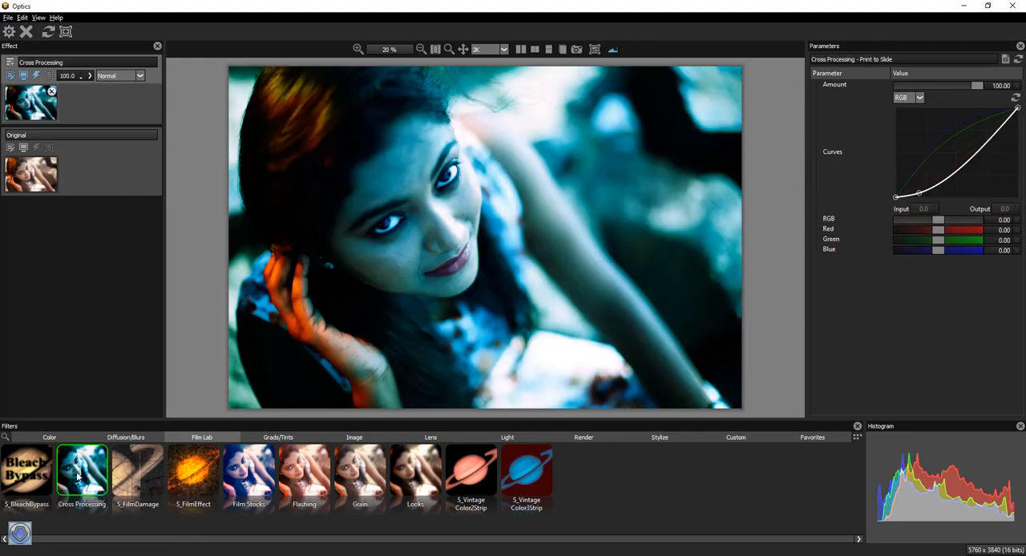
pyautogui.click(248, 472)
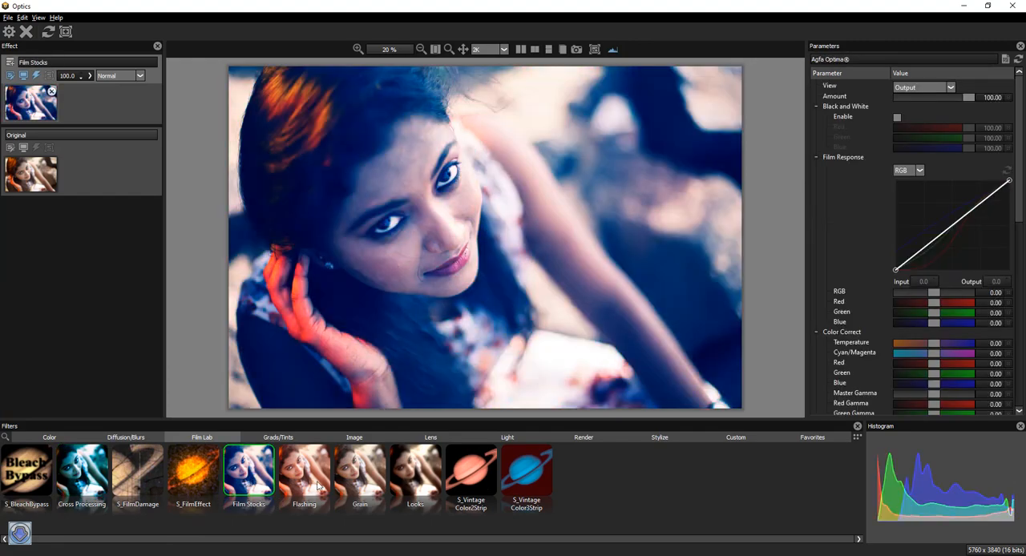
pyautogui.click(303, 473)
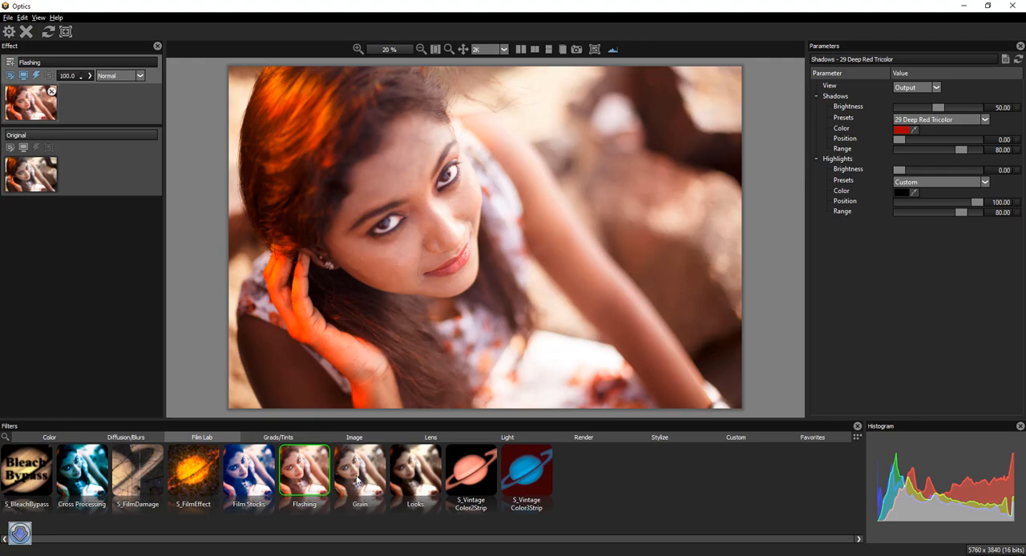
pyautogui.click(415, 473)
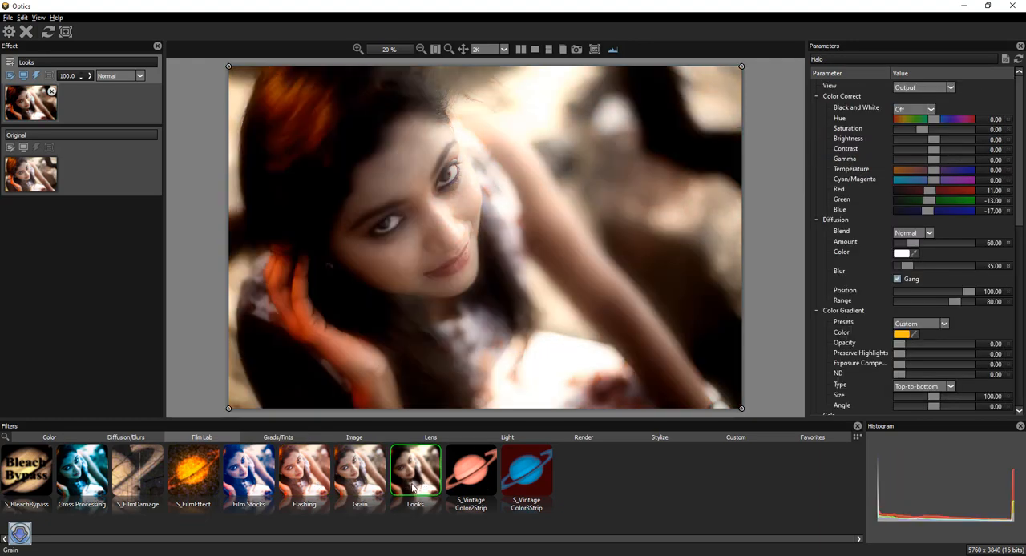
pyautogui.click(303, 471)
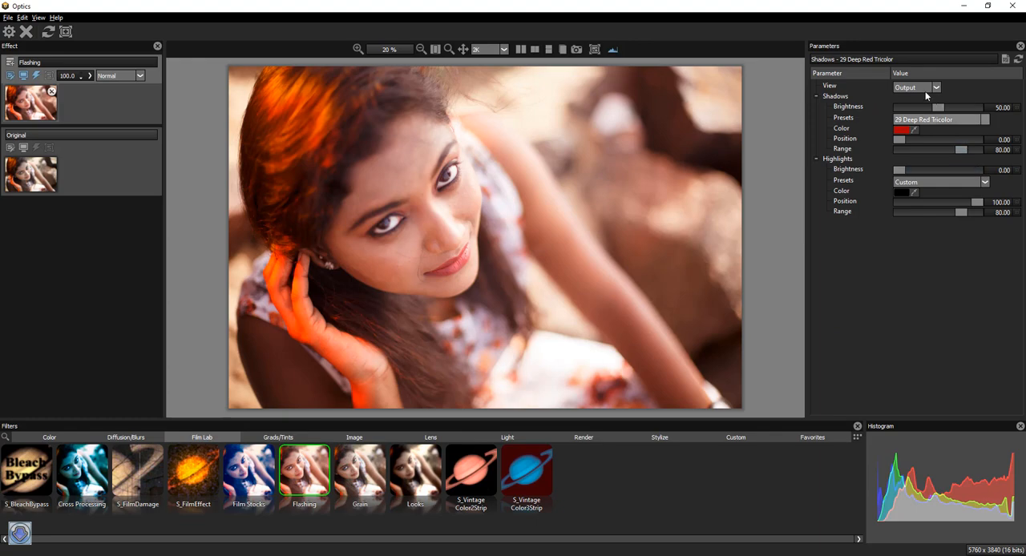
# - Adjust the Flashing look's Shadows Range, then preview the Grain filter
pyautogui.click(916, 87)
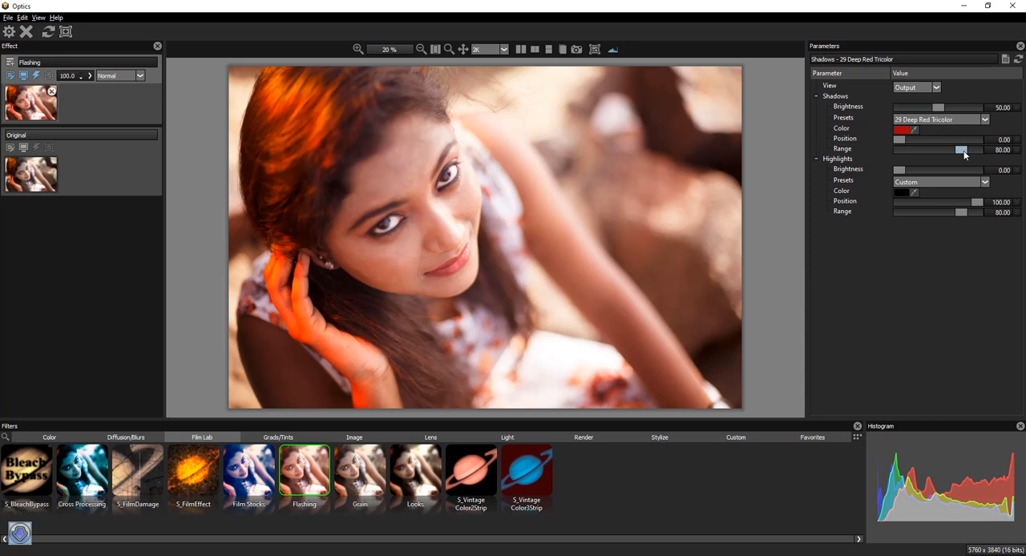
pyautogui.moveTo(962, 150); pyautogui.dragTo(958, 149)
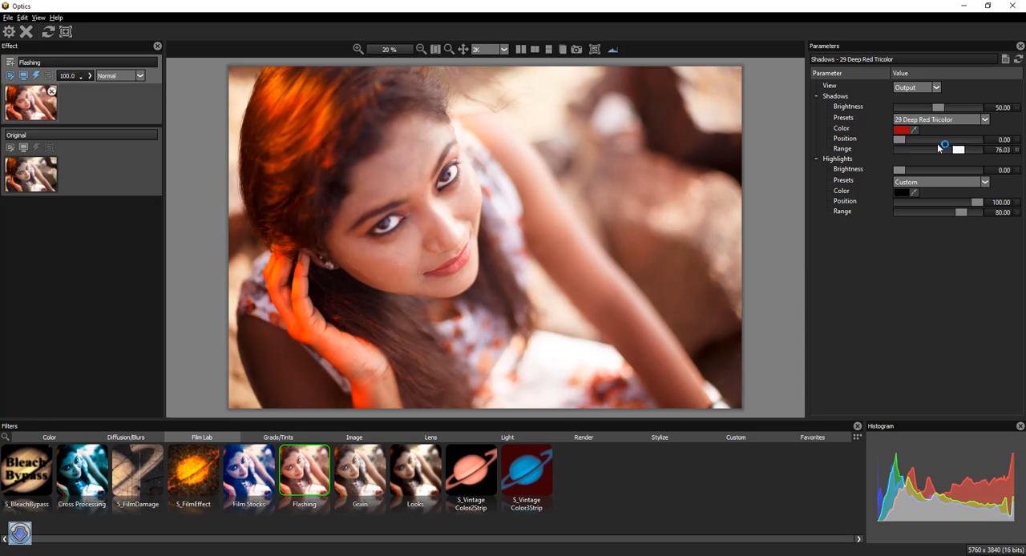
pyautogui.moveTo(943, 149); pyautogui.dragTo(959, 149)
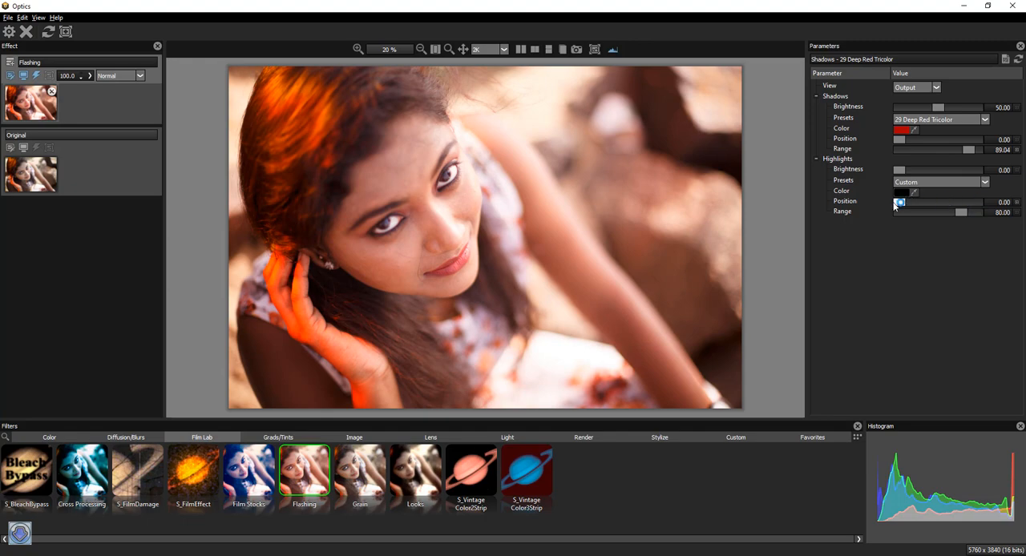
pyautogui.click(360, 473)
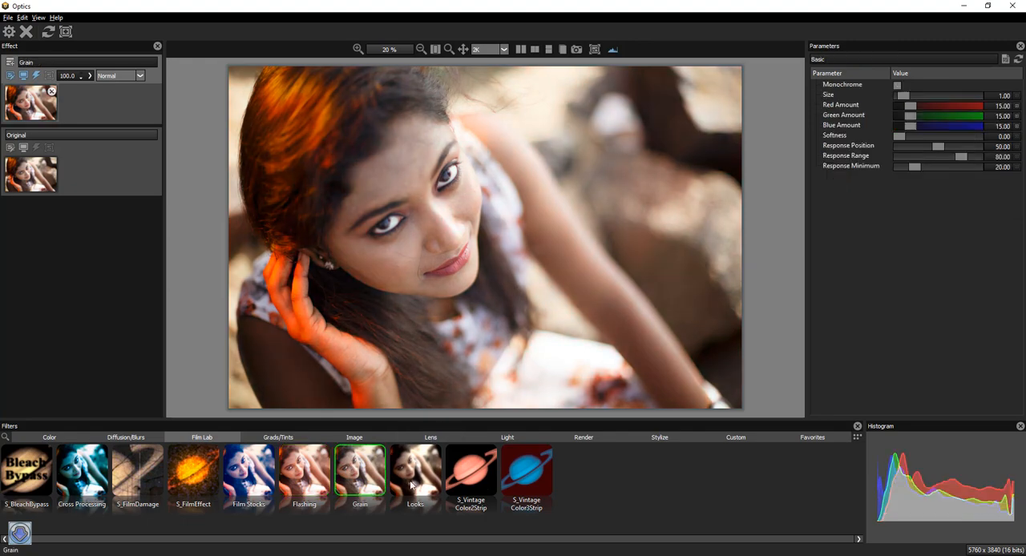
# - Preview the Looks, S_Vintage Color3Strip and S_BleachBypass looks
pyautogui.click(415, 473)
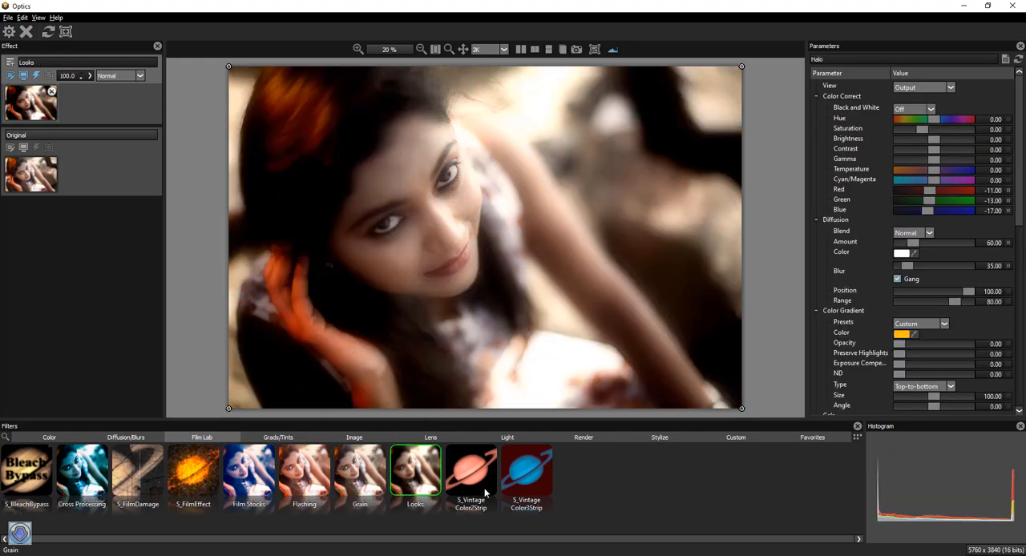
pyautogui.click(526, 471)
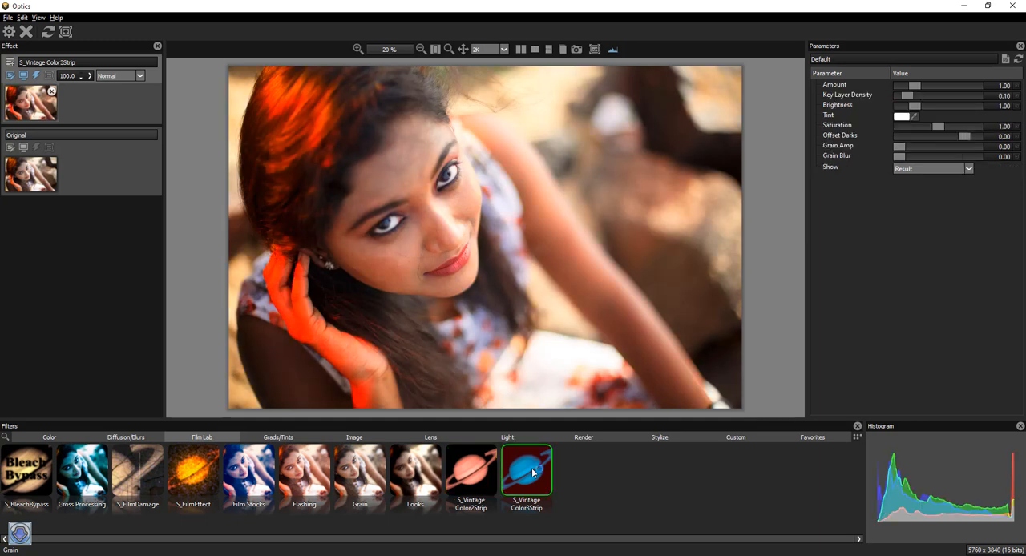
pyautogui.click(81, 472)
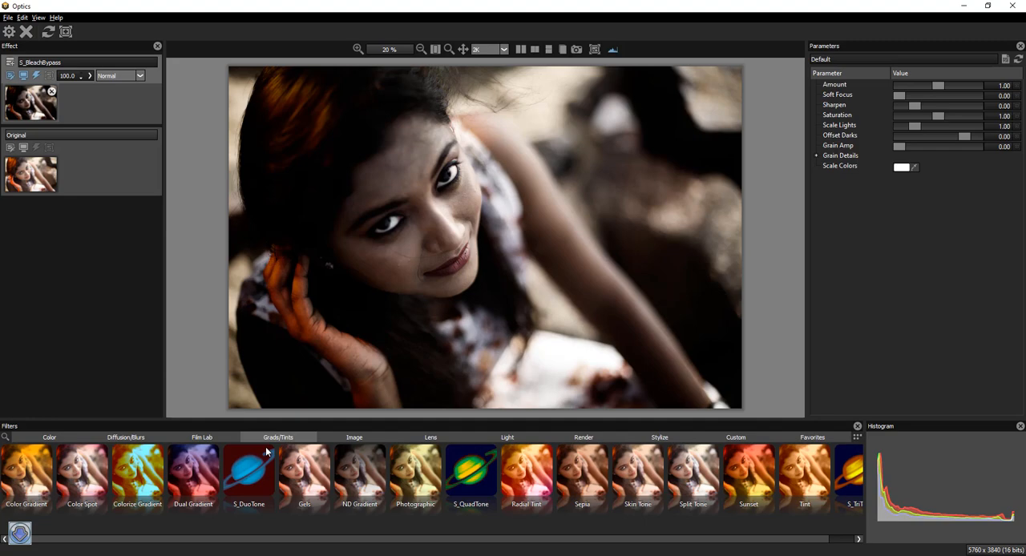
# - Preview Color Gradient, Colorize Gradient, ND Gradient, Skin Tone and S_TriTone tints
pyautogui.click(27, 473)
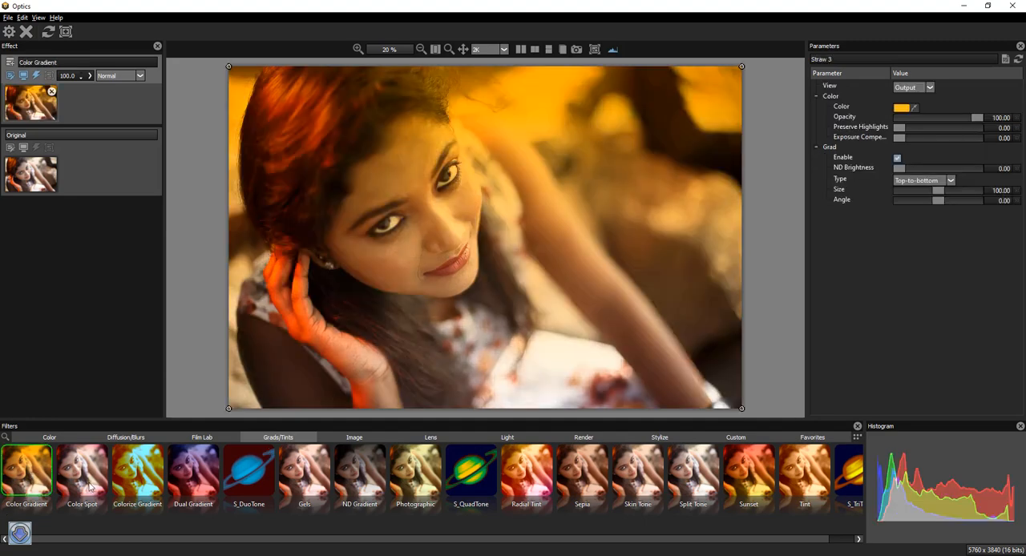
pyautogui.click(137, 473)
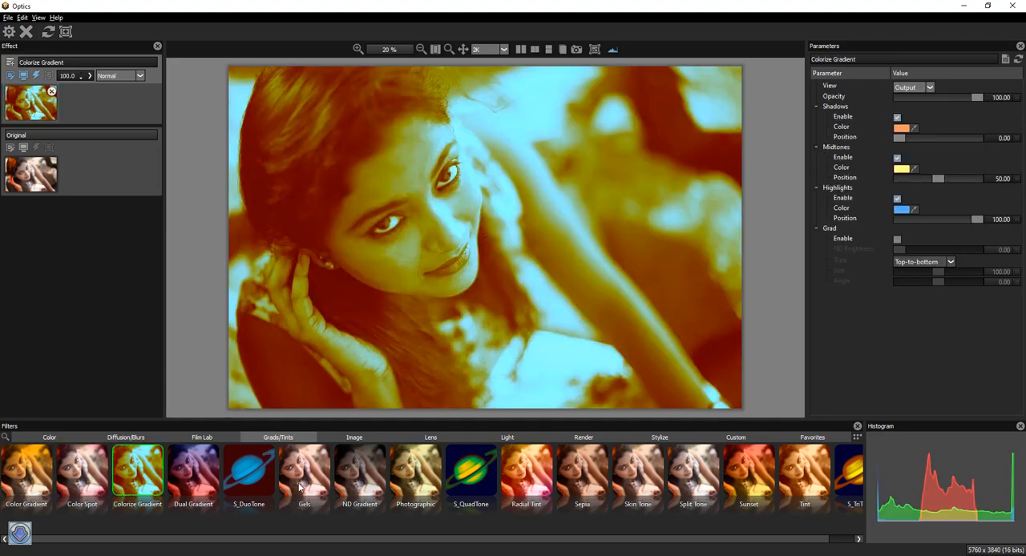
pyautogui.click(359, 471)
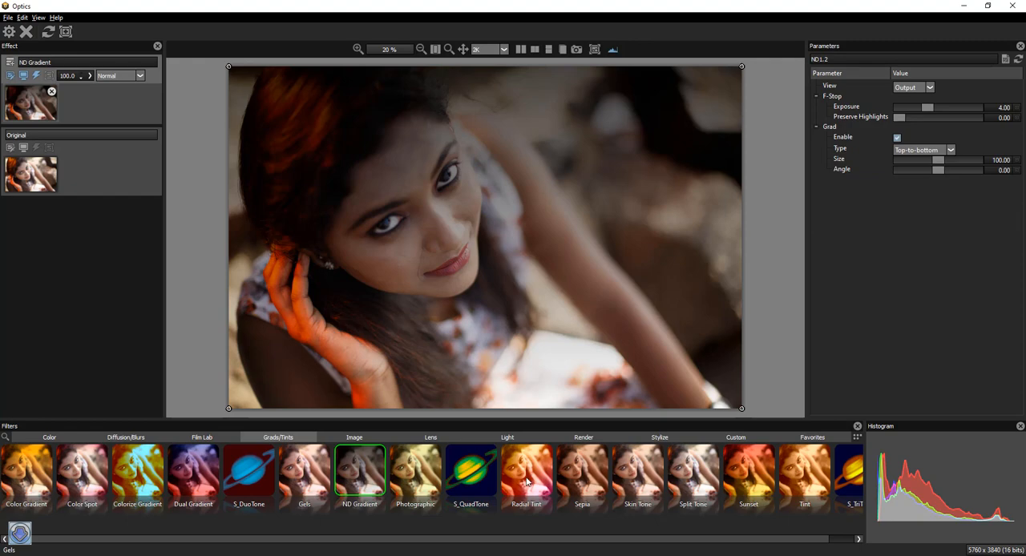
pyautogui.click(638, 473)
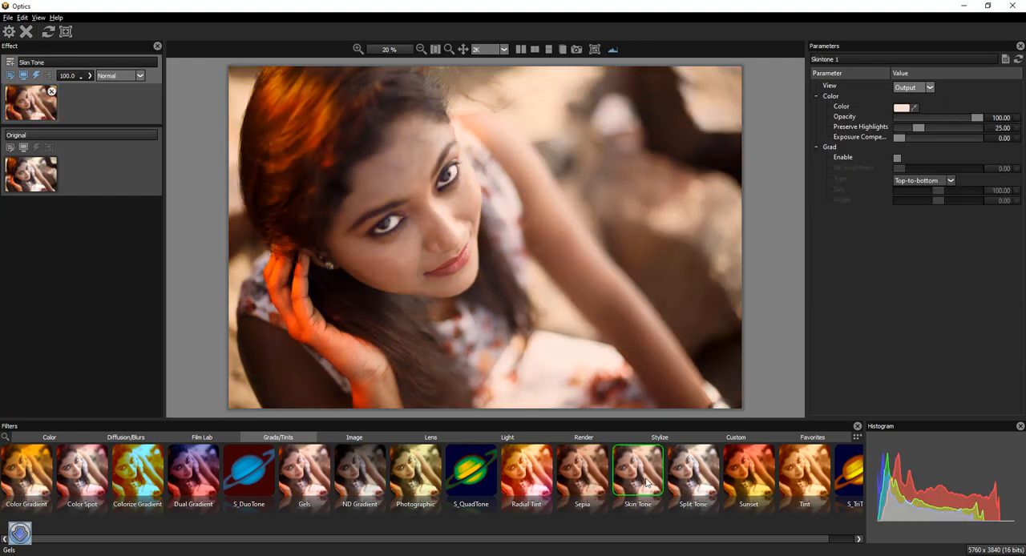
pyautogui.click(804, 473)
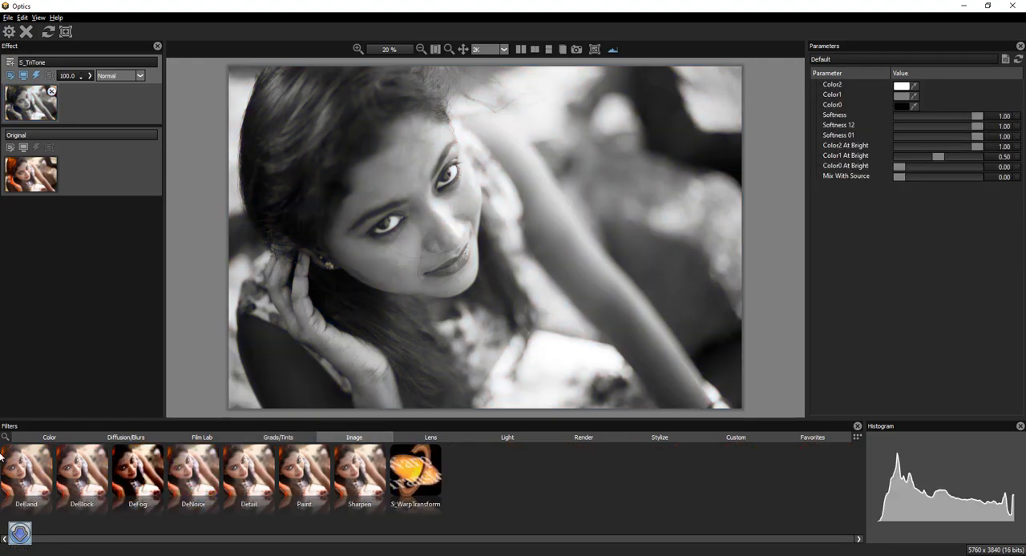
# - Preview the DeBlock, DeNoise, Paint and S_WarpTransform image filters
pyautogui.click(81, 473)
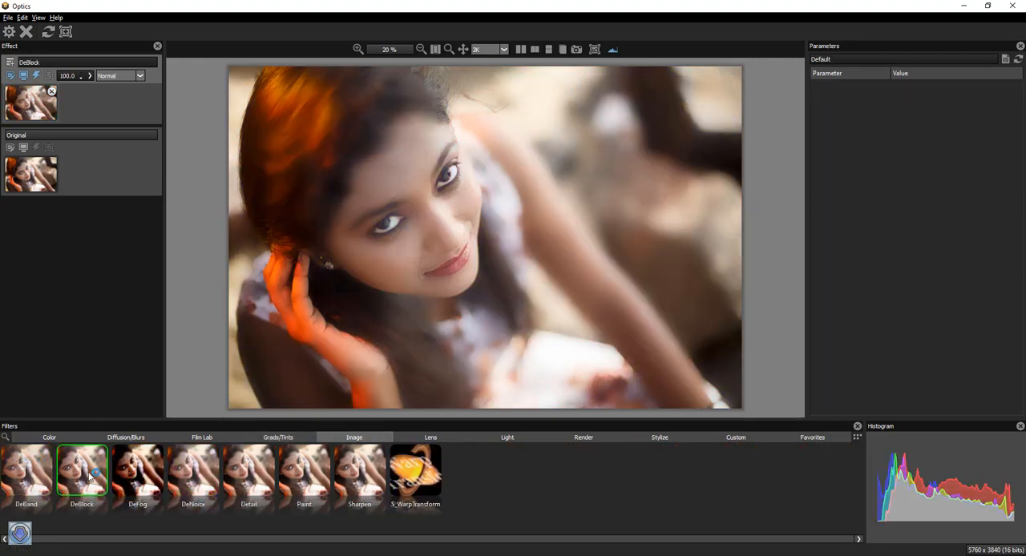
pyautogui.click(82, 473)
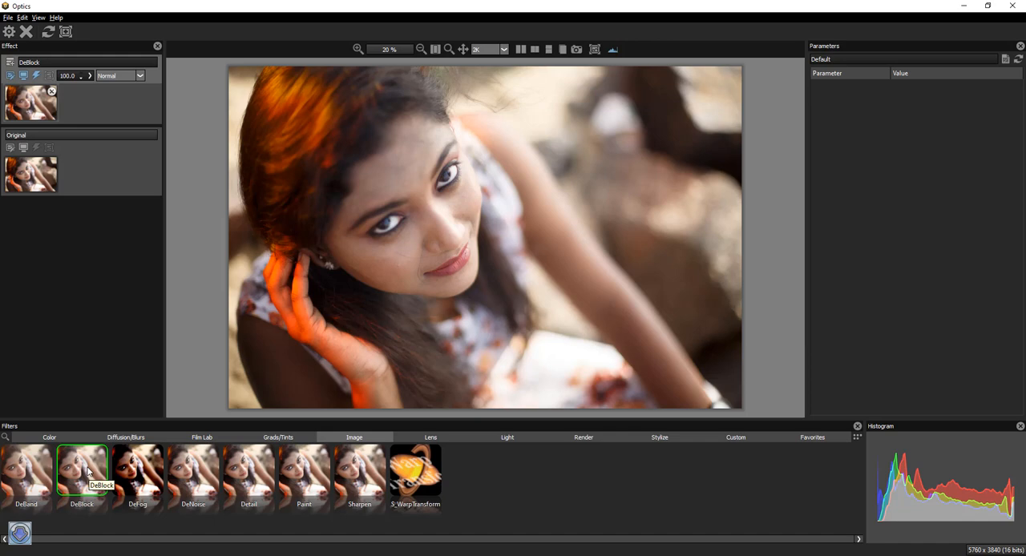
pyautogui.click(193, 473)
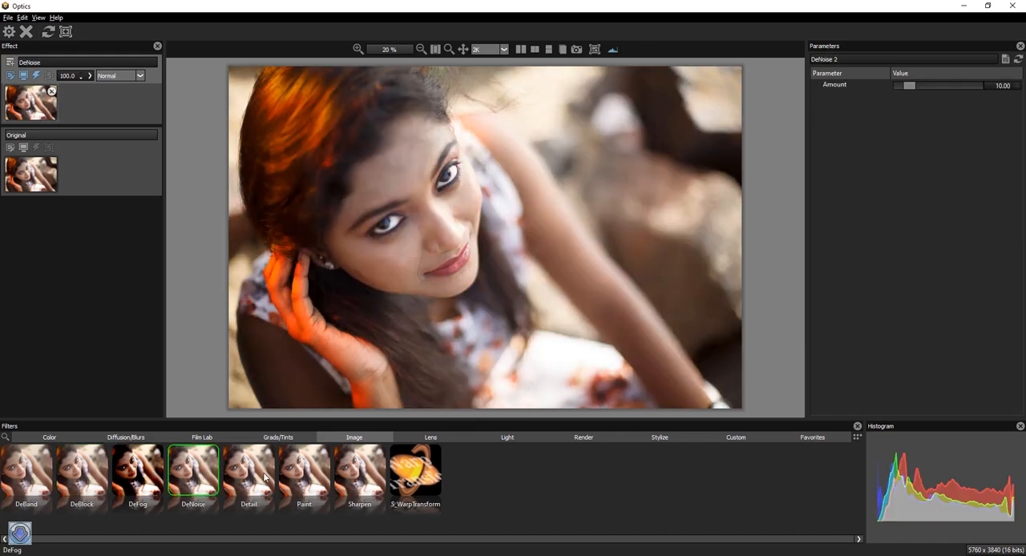
pyautogui.click(304, 473)
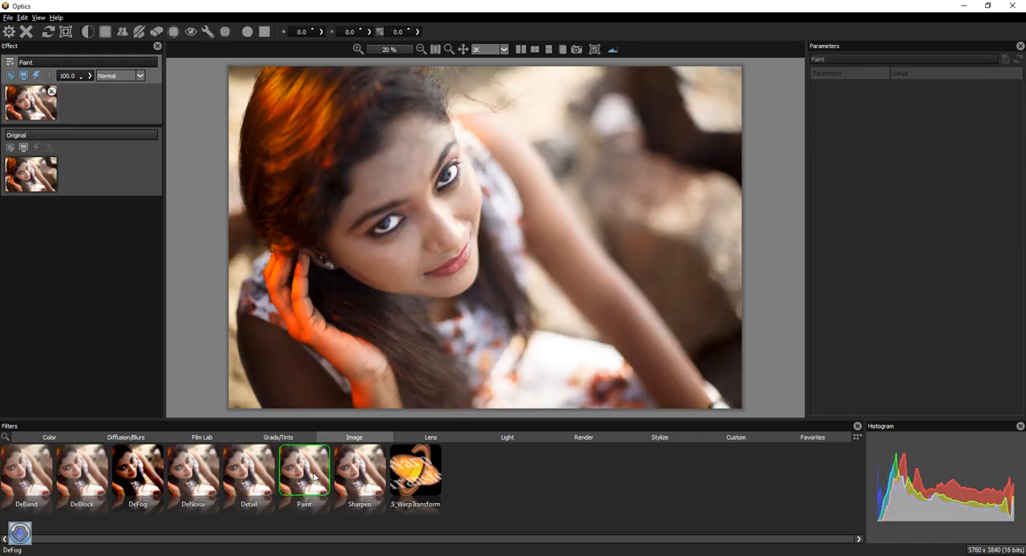
pyautogui.click(415, 471)
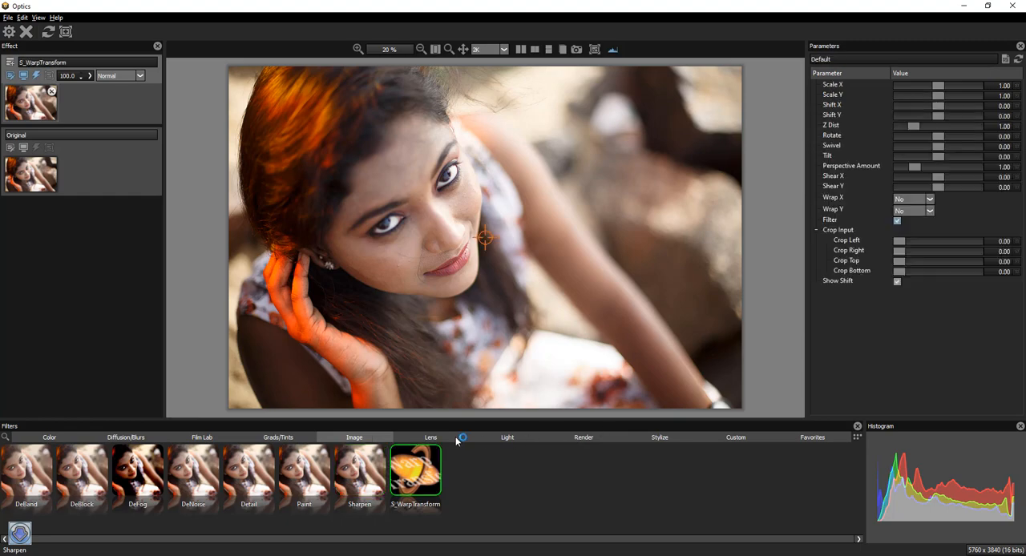
# - Preview the S_Vignette and S_WarpFishEye lens filters
pyautogui.click(431, 437)
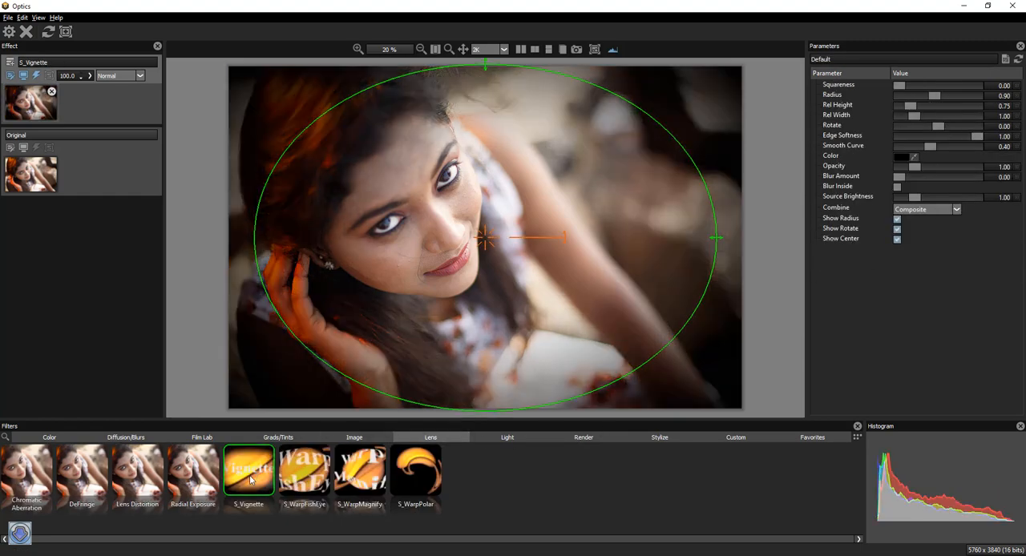
pyautogui.click(304, 473)
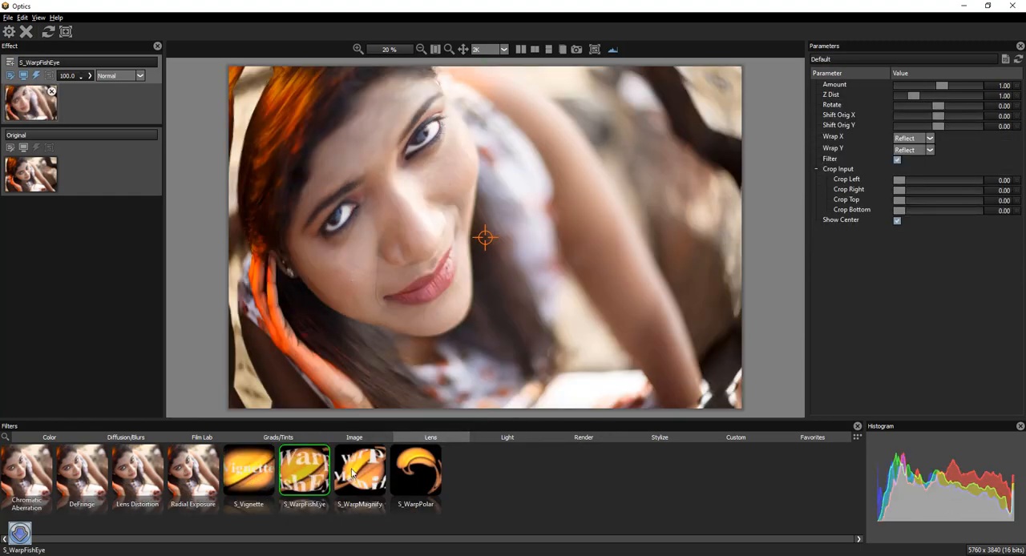
pyautogui.click(415, 471)
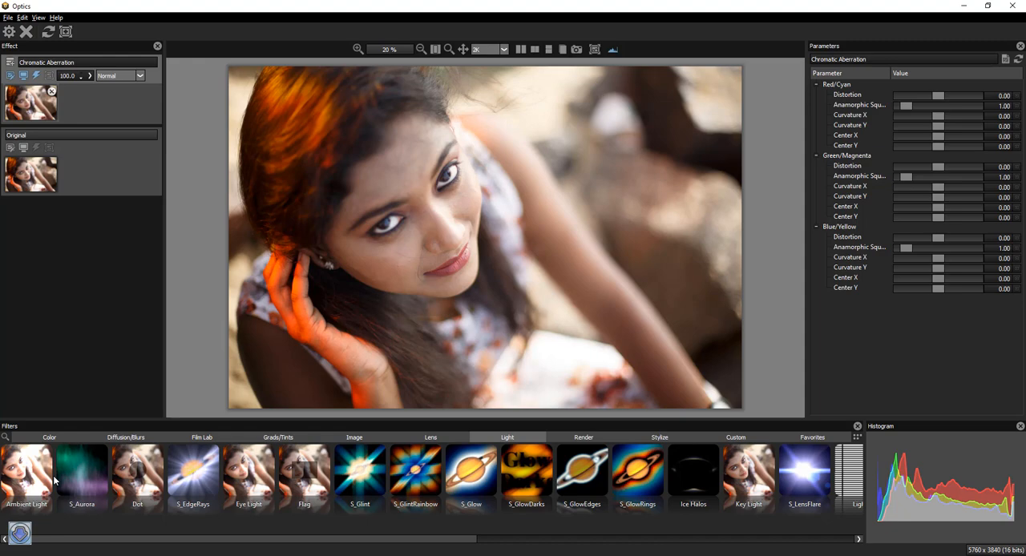
pyautogui.moveTo(375, 483)
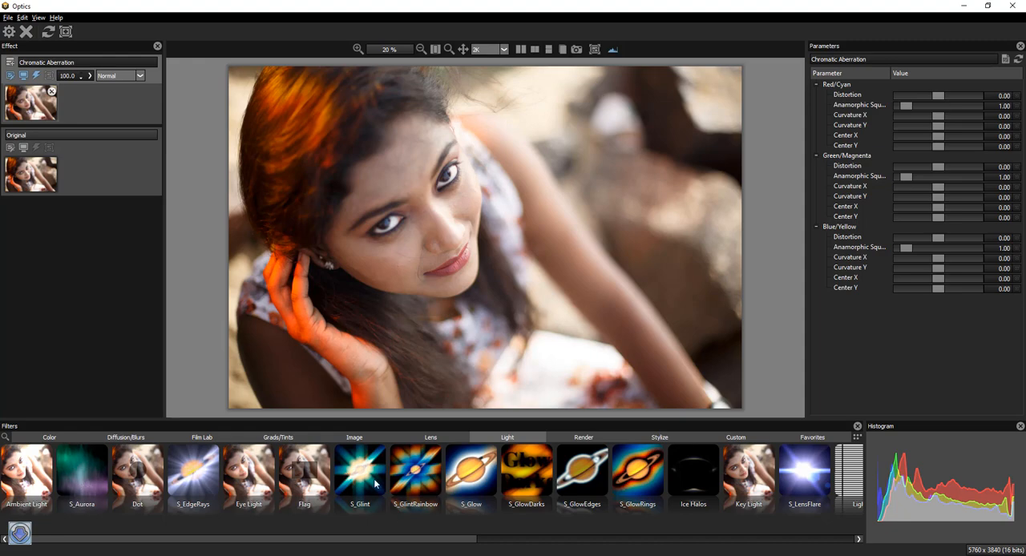
# - Preview S_GlintRainbow, apply S_LensFlare and move its flare to the lower right
pyautogui.click(415, 473)
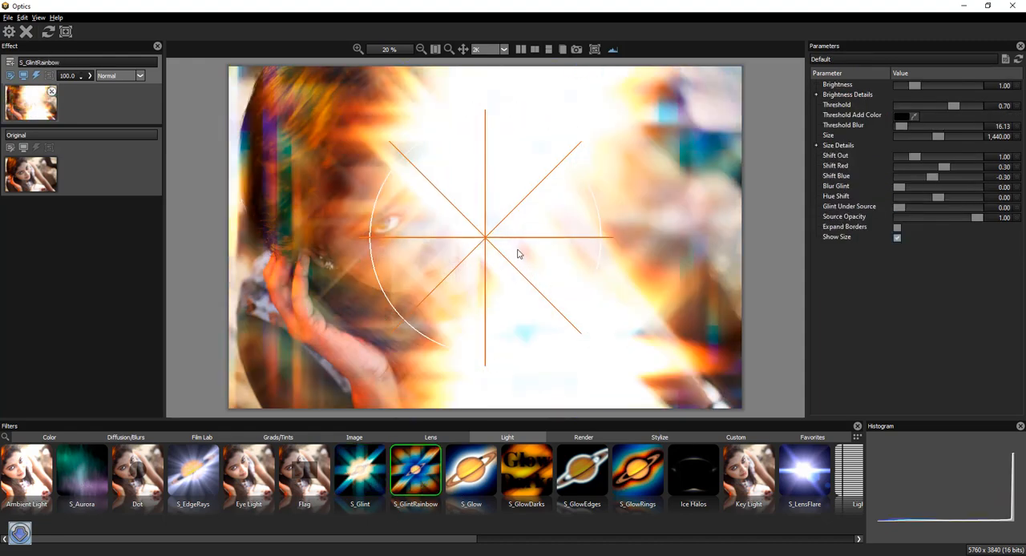
pyautogui.click(804, 472)
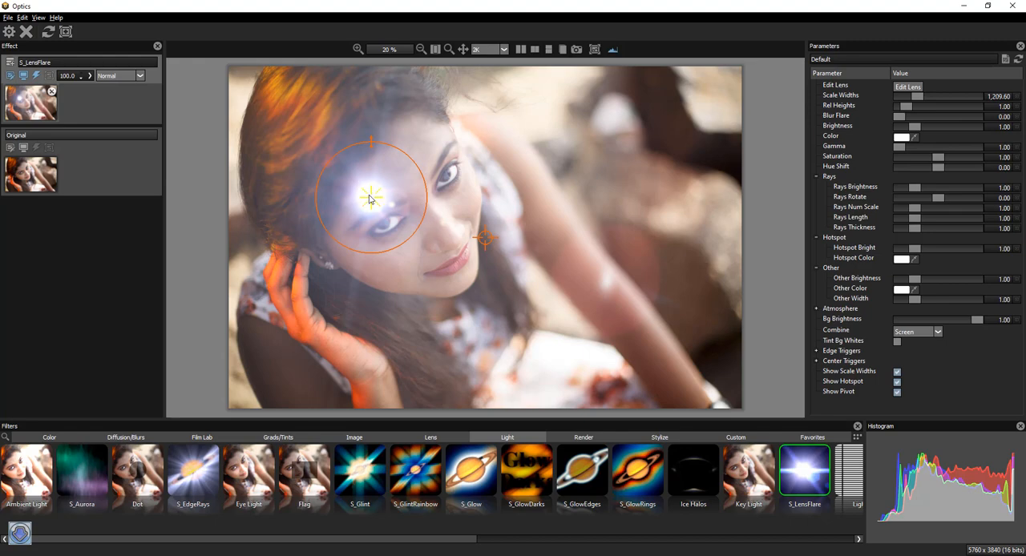
pyautogui.moveTo(371, 198); pyautogui.dragTo(713, 379)
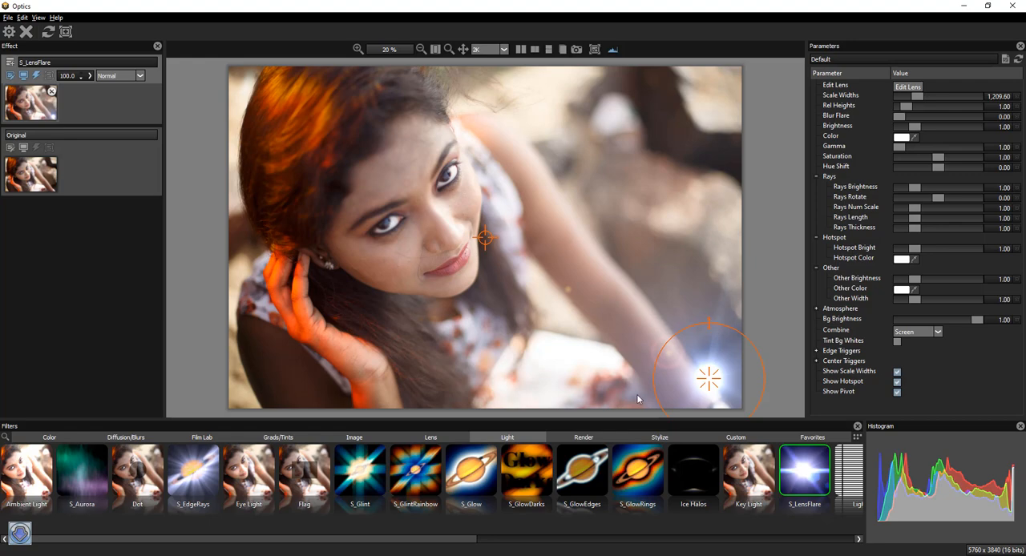
# - Apply S_Aurora after S_EdgeRays, set Color Phase to 1.00, and reshape its arc along the top
pyautogui.click(191, 473)
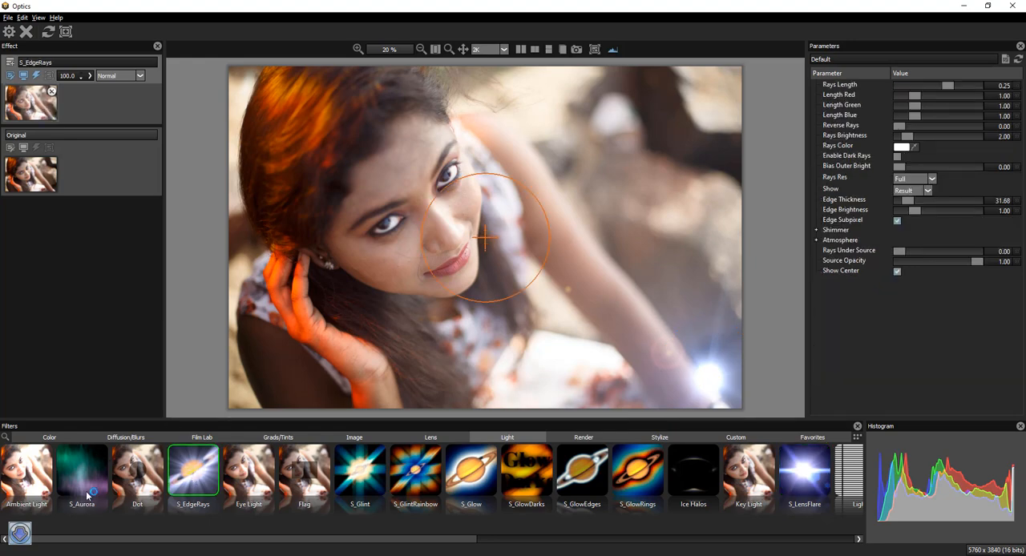
pyautogui.click(81, 471)
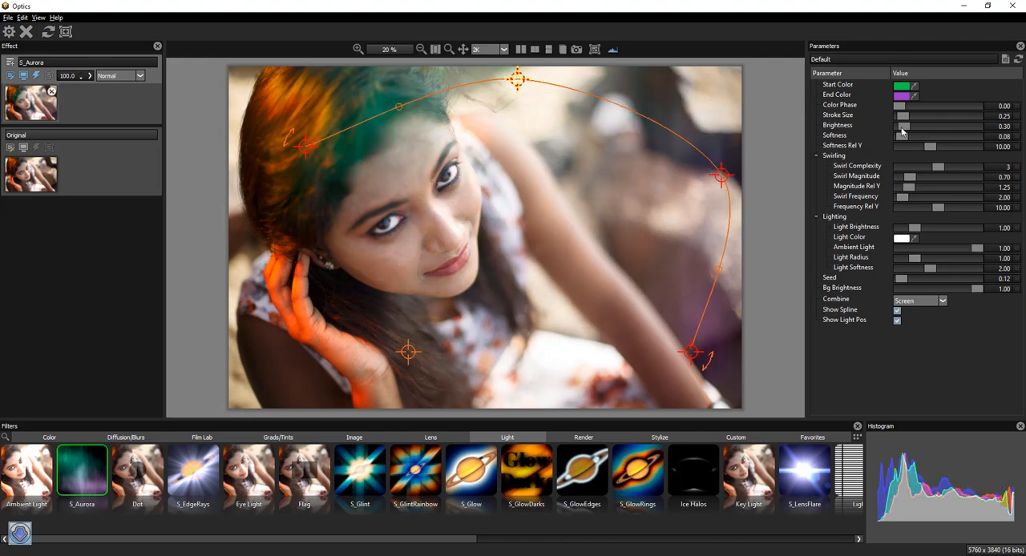
pyautogui.moveTo(902, 104); pyautogui.dragTo(971, 105)
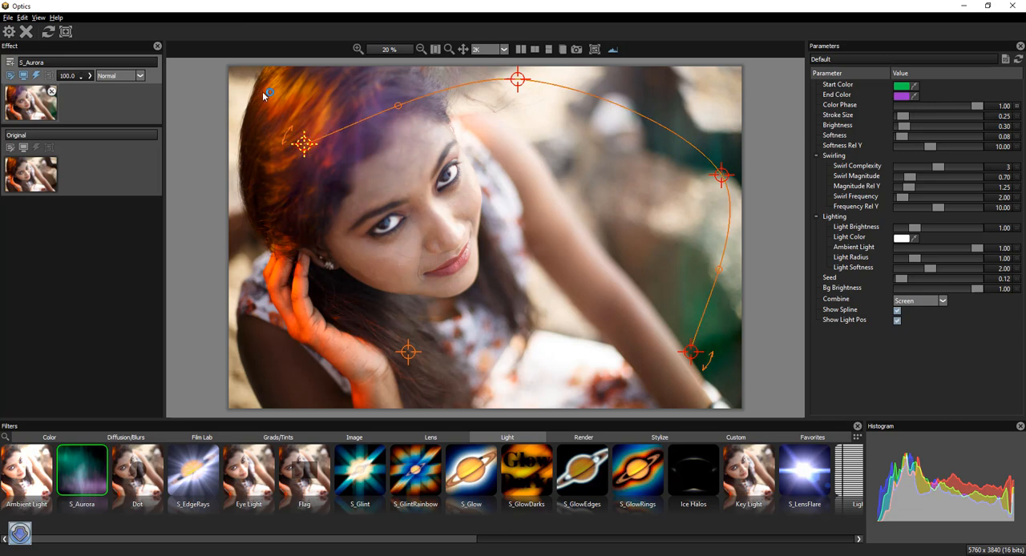
pyautogui.moveTo(270, 92); pyautogui.dragTo(232, 74)
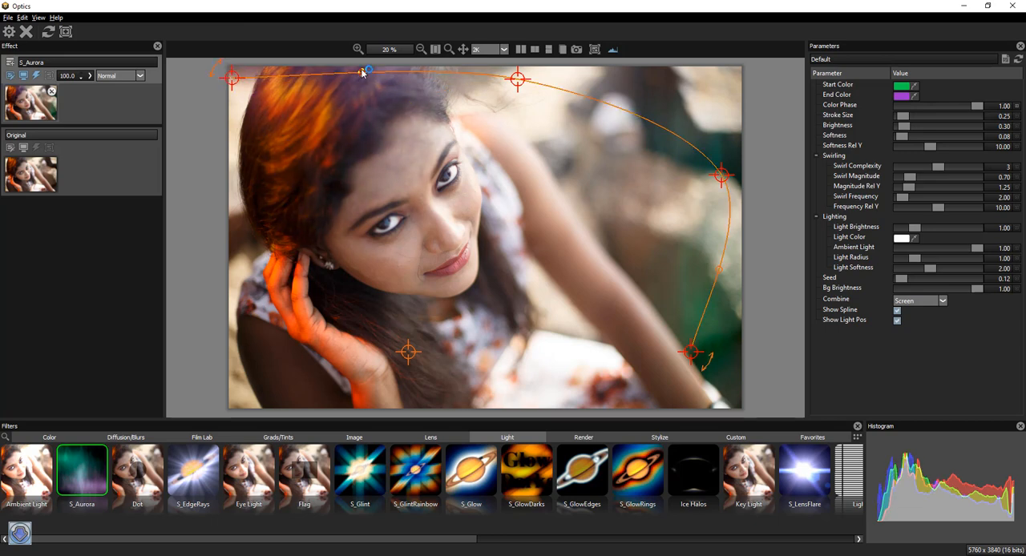
pyautogui.moveTo(693, 353); pyautogui.dragTo(719, 400)
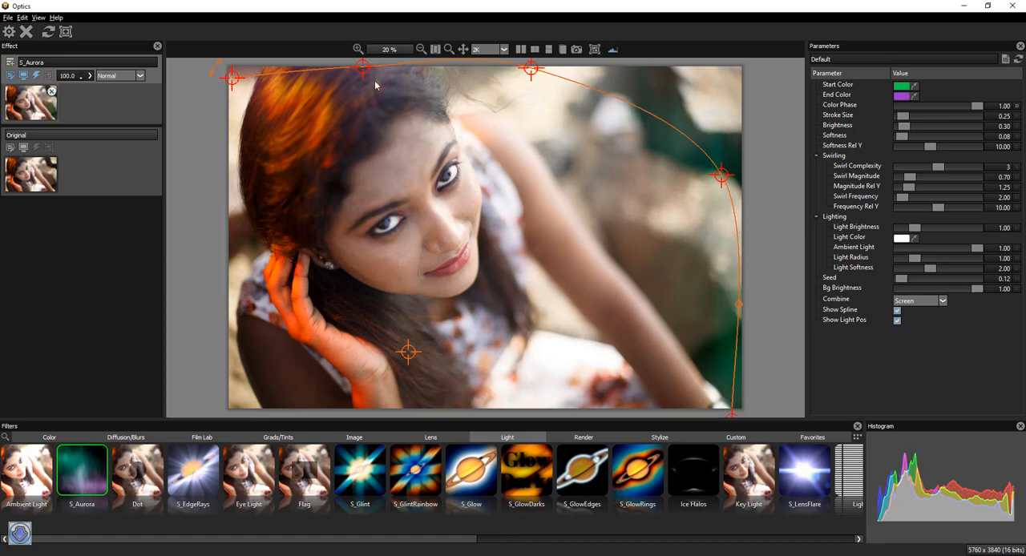
# - Preview Eye Light, S_NightSky, Color Shadow and S_Cartoon on the portrait
pyautogui.click(249, 473)
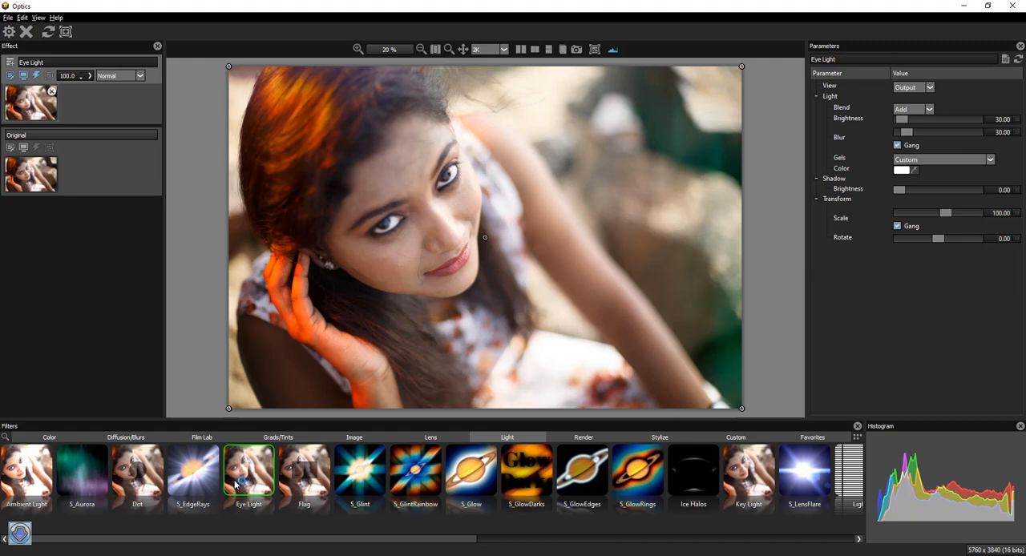
pyautogui.click(304, 473)
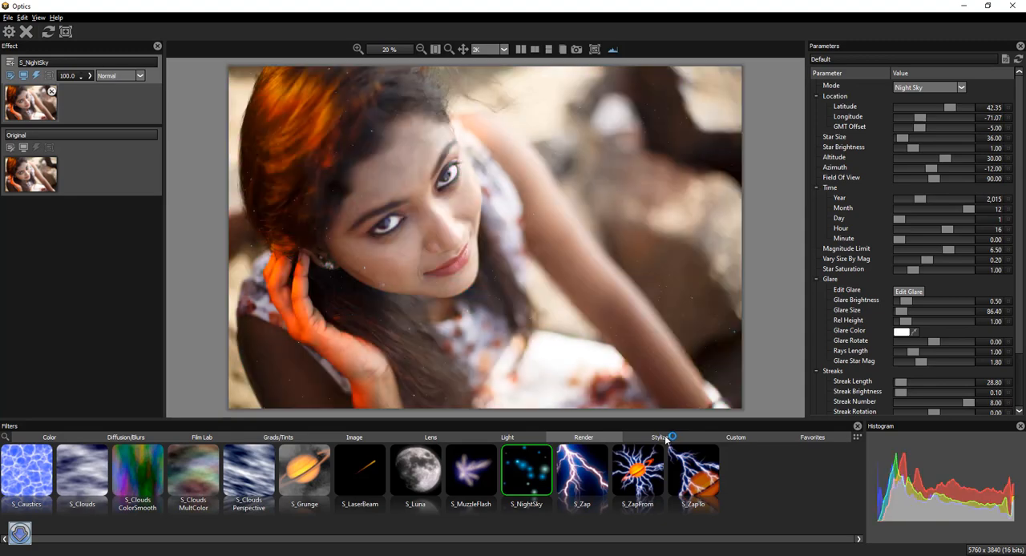
pyautogui.click(360, 473)
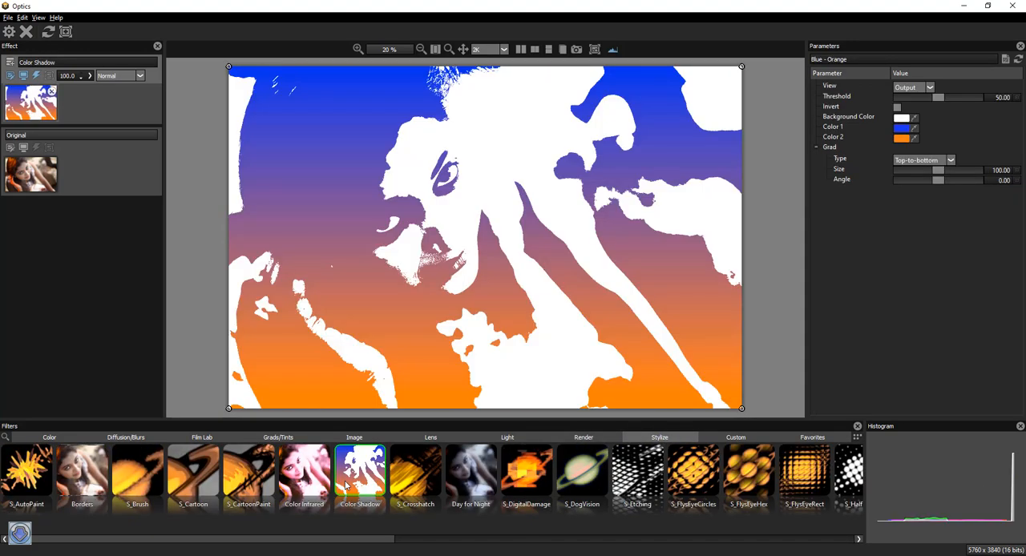
pyautogui.click(304, 473)
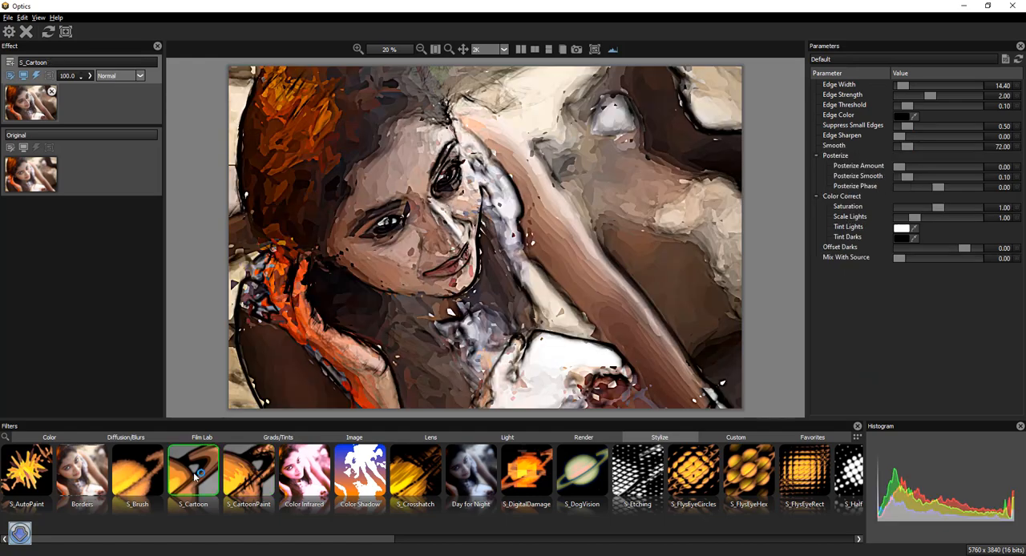
pyautogui.click(192, 473)
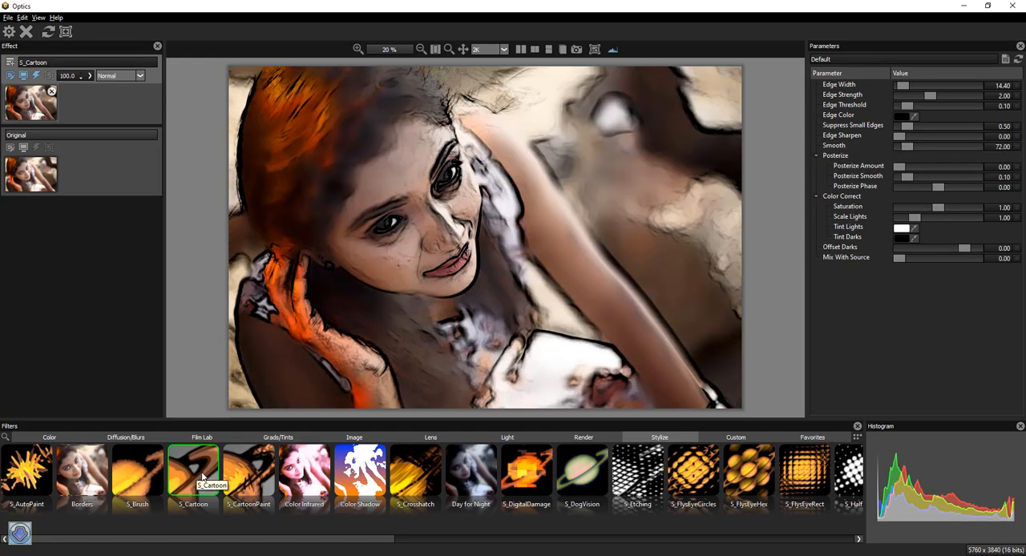
# - Preview Borders, S_AutoPaint, S_FlysEyeCircles and S_FlysEyeRect, ending on the rectangular tiling
pyautogui.click(82, 470)
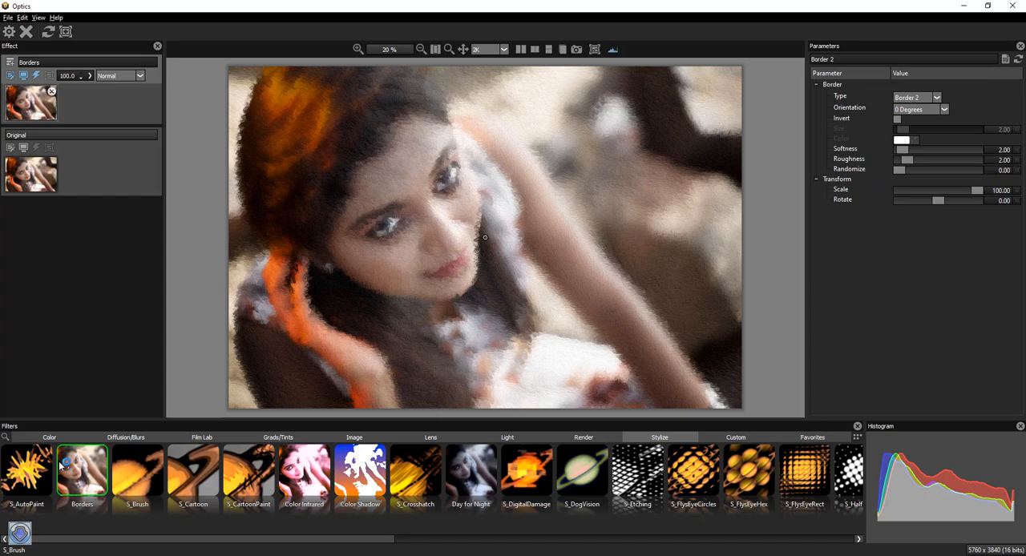
pyautogui.click(28, 472)
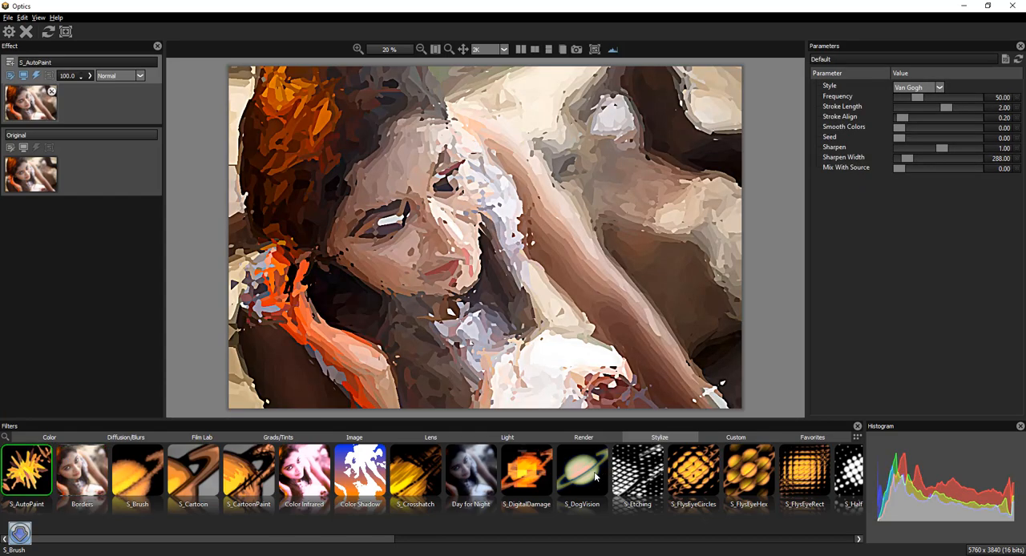
pyautogui.click(693, 473)
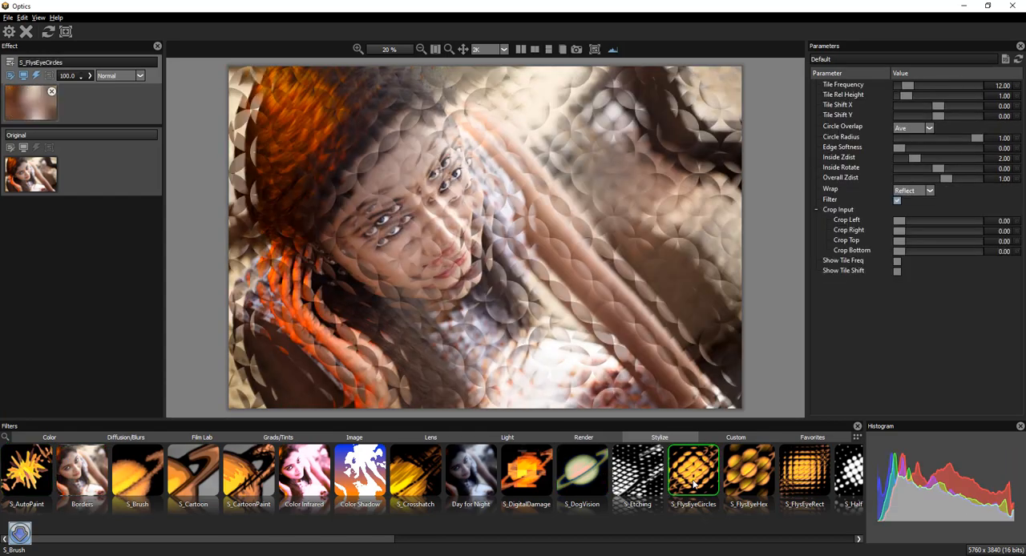
pyautogui.click(805, 475)
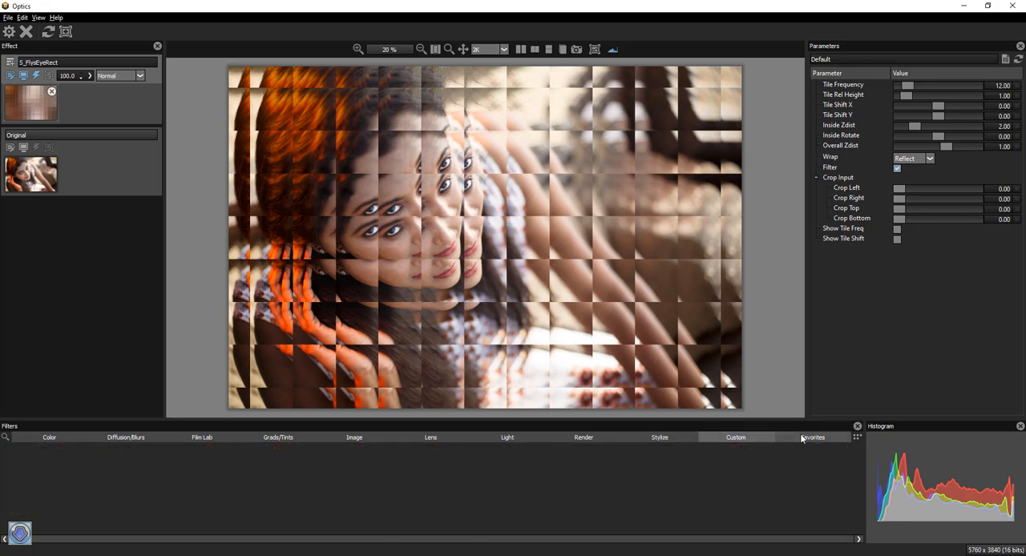
# - Check the Favorites and Custom categories, then set Optics aside to reach the image folder
pyautogui.click(660, 436)
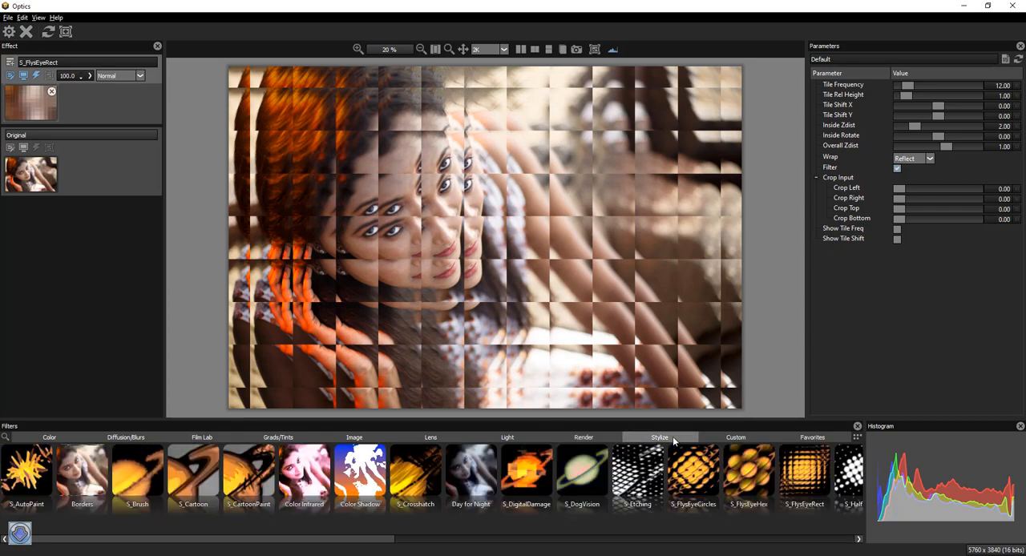
pyautogui.click(735, 437)
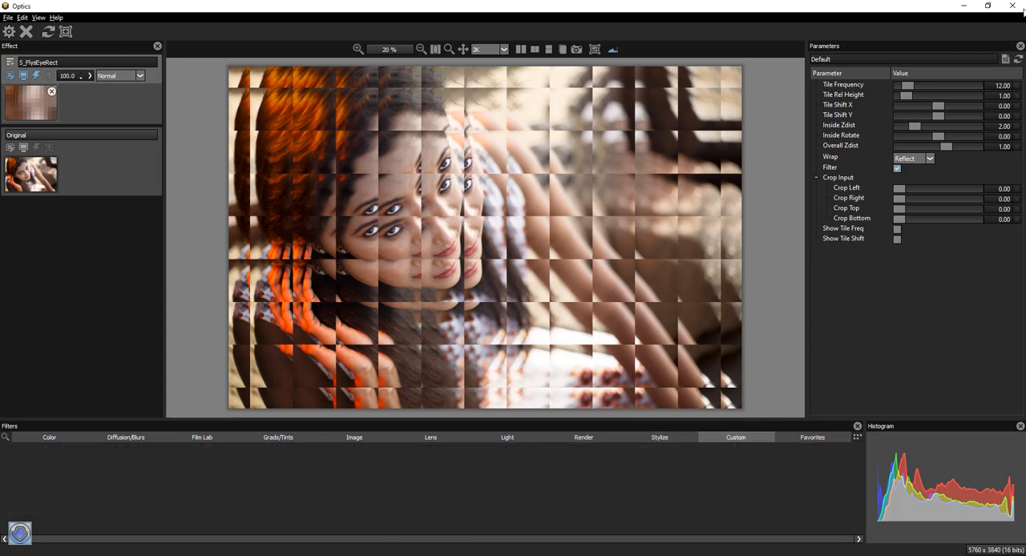
pyautogui.click(1012, 6)
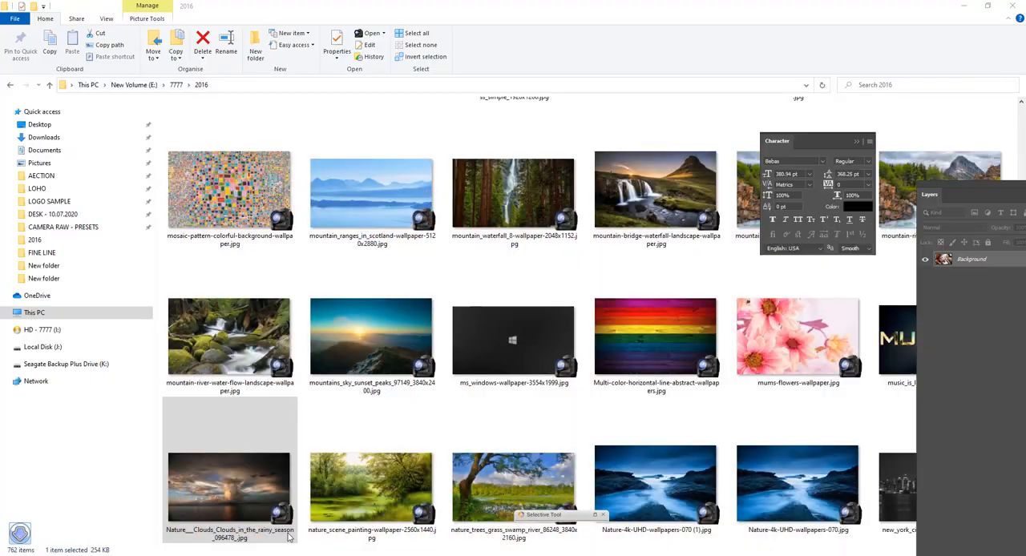
# - Open the Nature clouds rainy season JPG from the 2016 folder in Optics
pyautogui.doubleClick(230, 488)
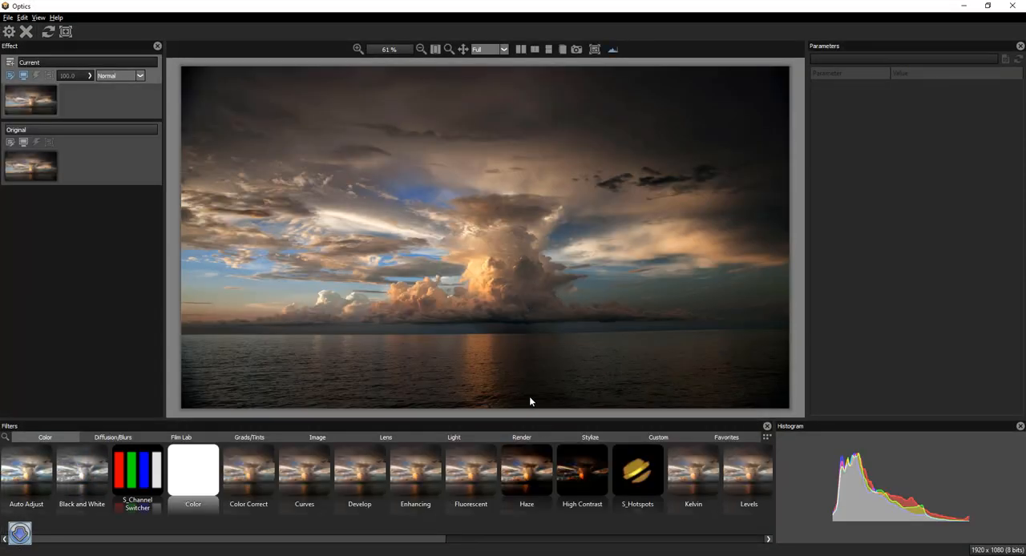
# - Try S_Clouds Perspective, then apply S_Clouds with its centre dragged down toward the horizon
pyautogui.click(521, 437)
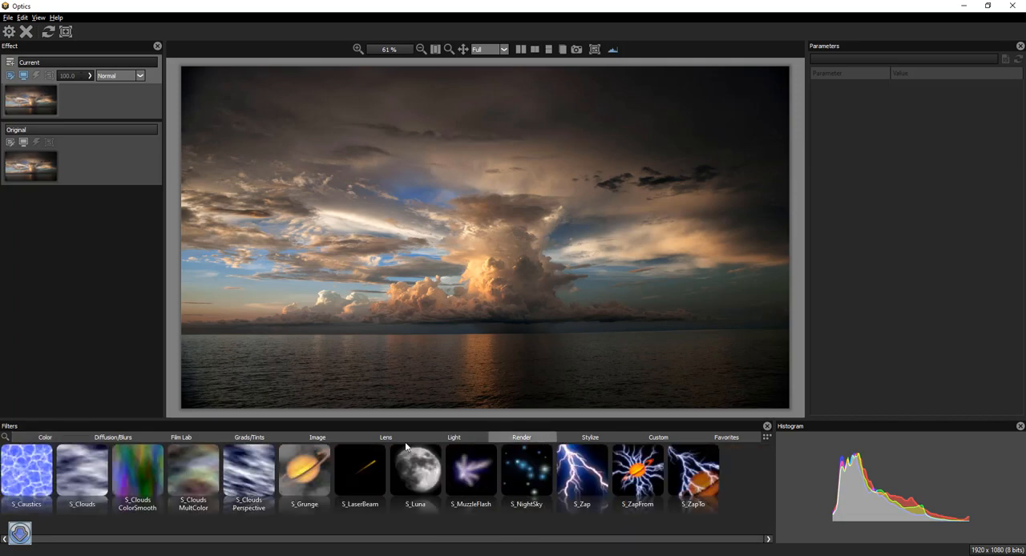
pyautogui.click(248, 472)
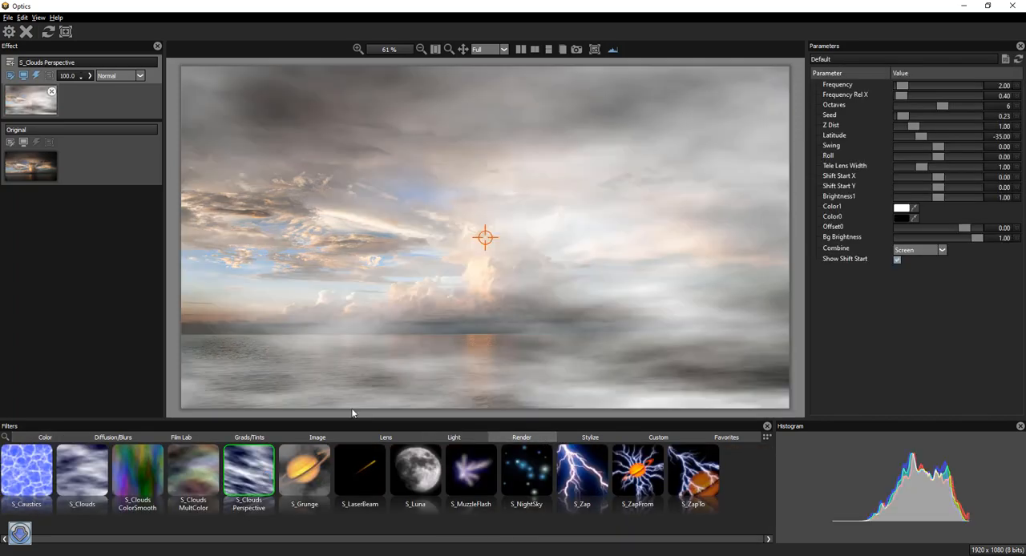
pyautogui.moveTo(485, 237); pyautogui.dragTo(497, 167)
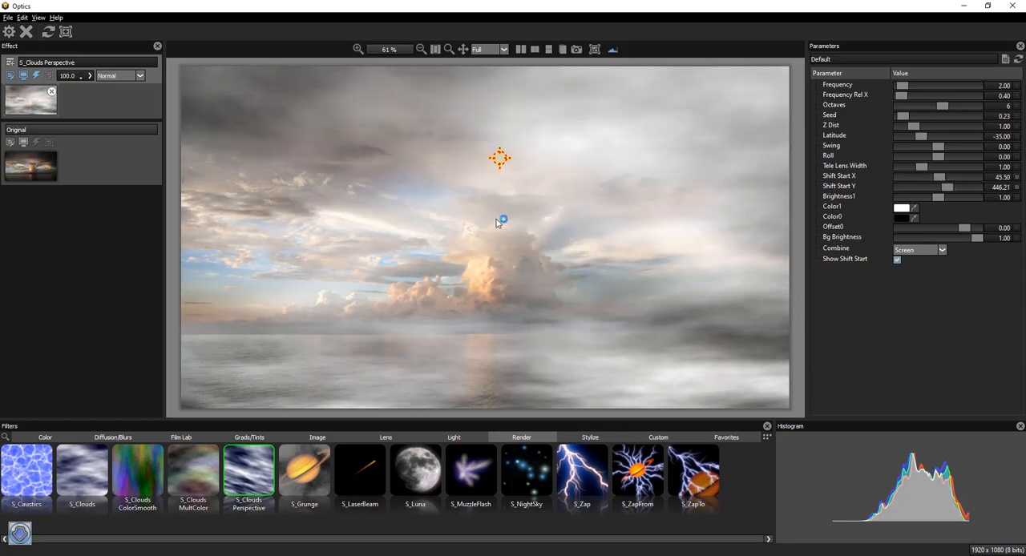
pyautogui.moveTo(499, 158); pyautogui.dragTo(503, 123)
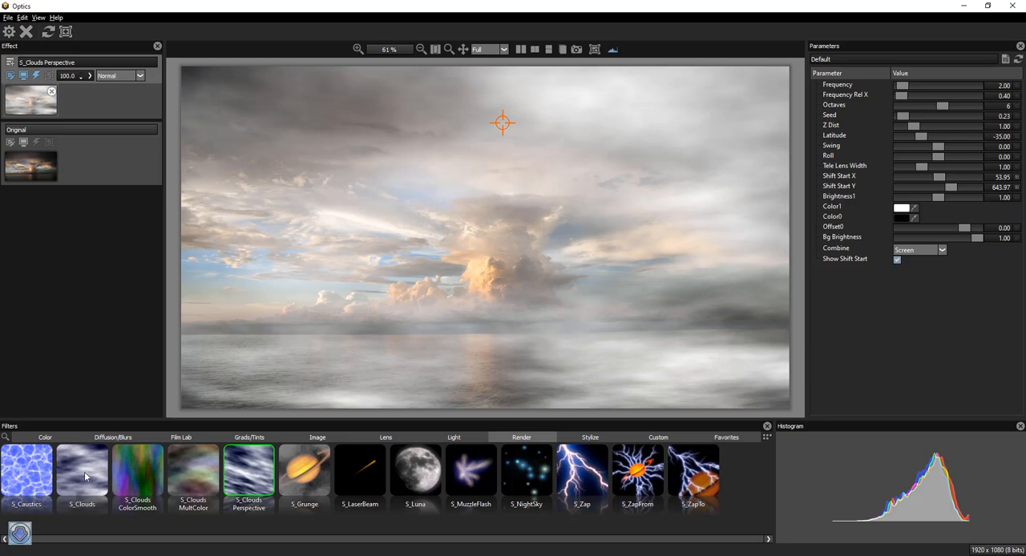
pyautogui.click(82, 472)
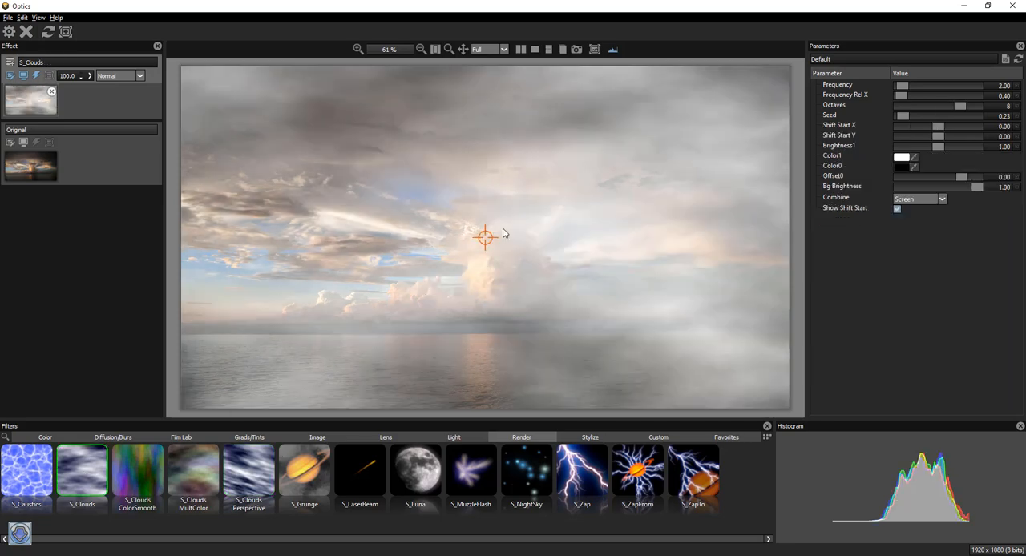
pyautogui.moveTo(485, 236); pyautogui.dragTo(479, 279)
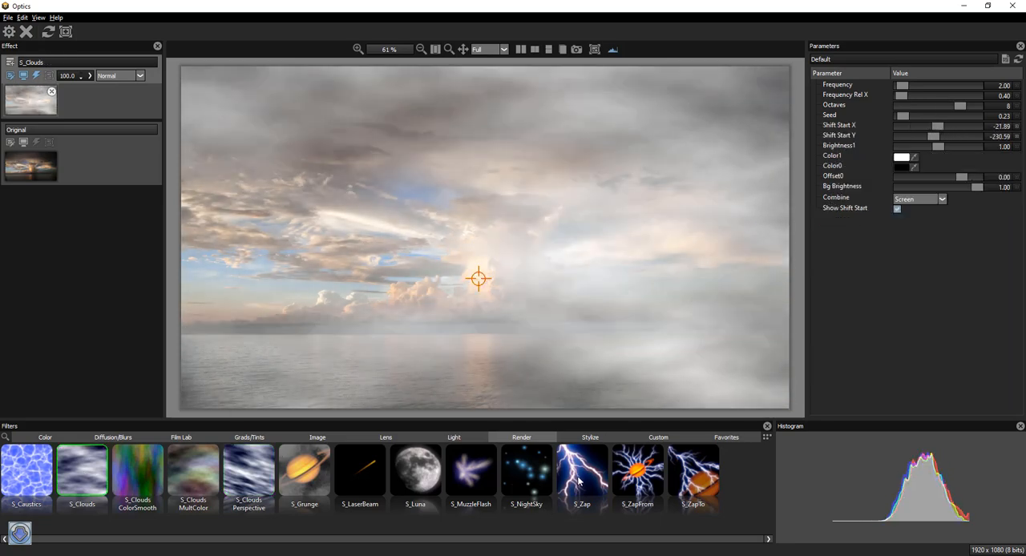
# - Try S_Zap and S_ZapFrom, then apply S_ZapTo with its bolt origin at the top-right corner
pyautogui.click(582, 471)
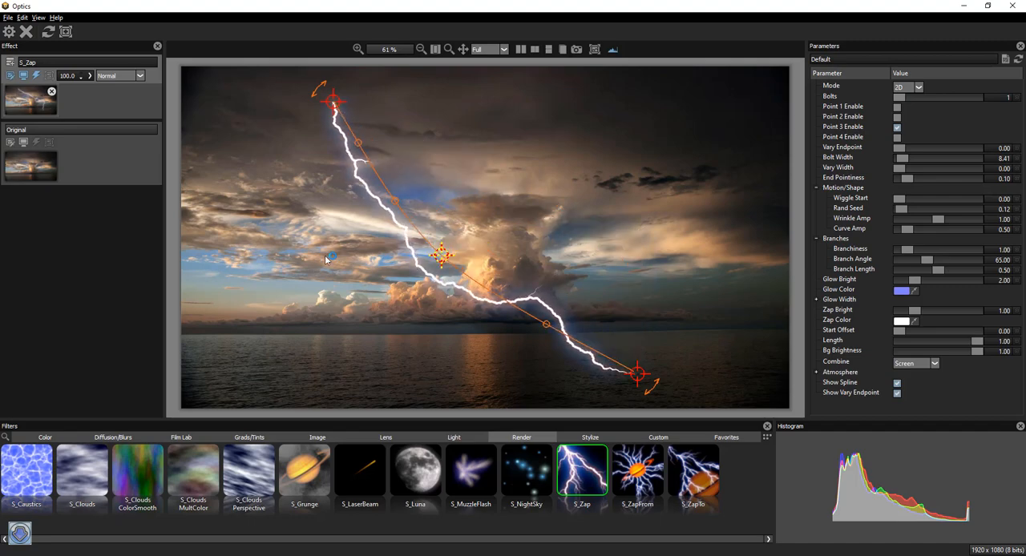
pyautogui.moveTo(441, 255); pyautogui.dragTo(589, 144)
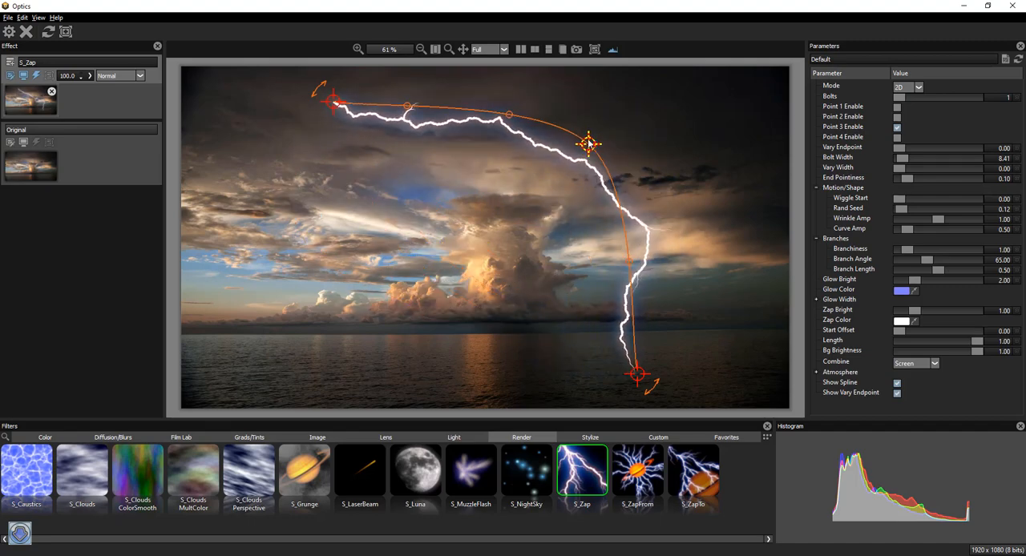
pyautogui.click(637, 471)
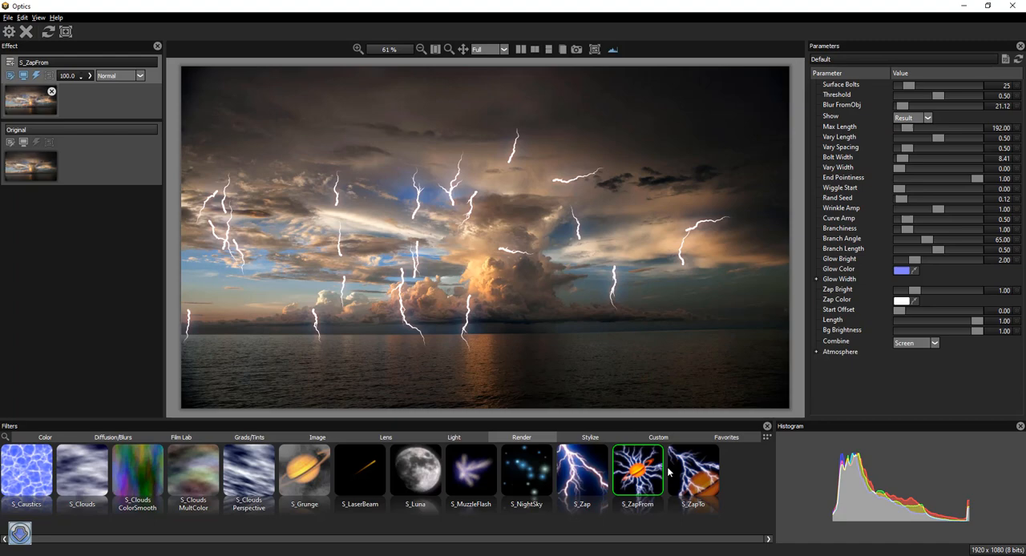
pyautogui.click(693, 471)
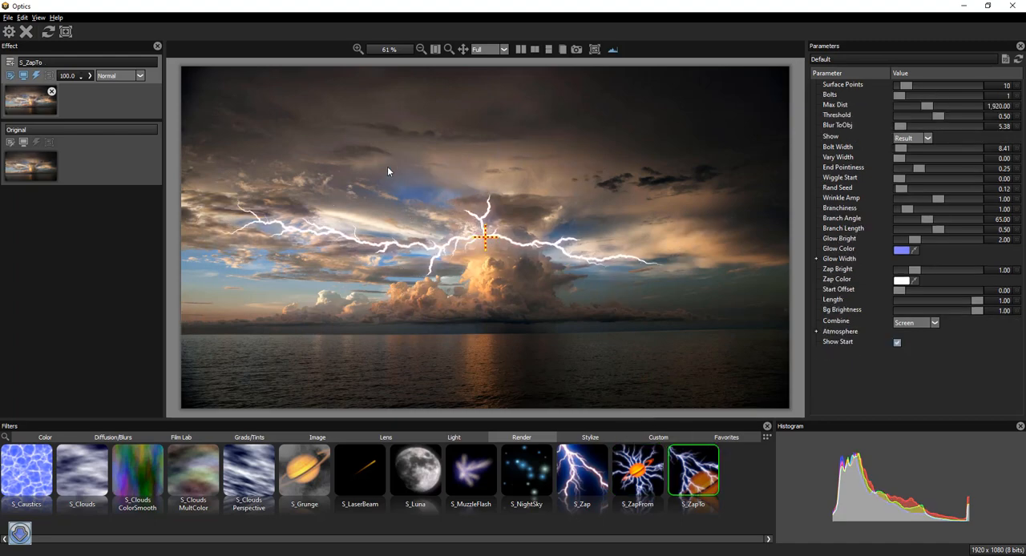
pyautogui.moveTo(485, 236); pyautogui.dragTo(184, 73)
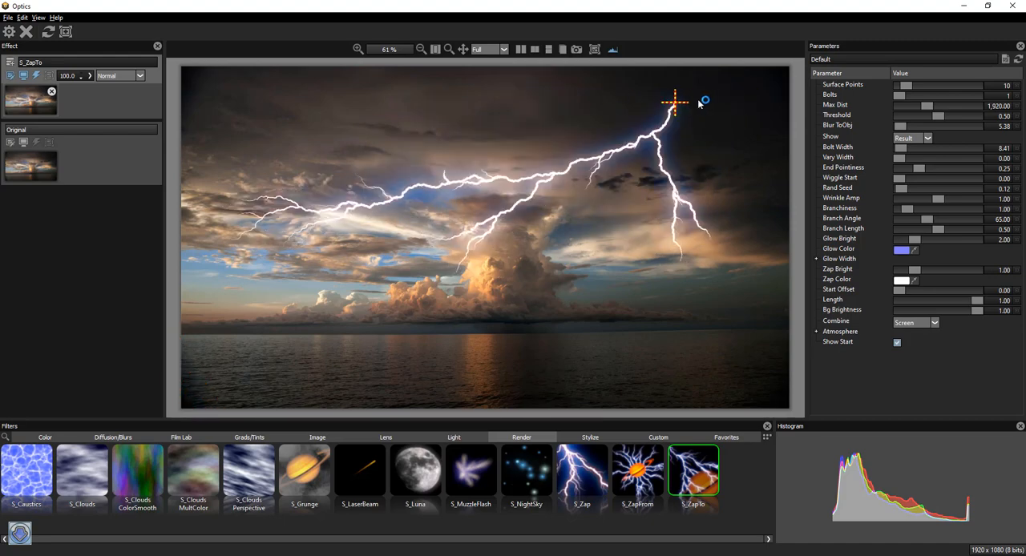
pyautogui.moveTo(675, 102); pyautogui.dragTo(452, 86)
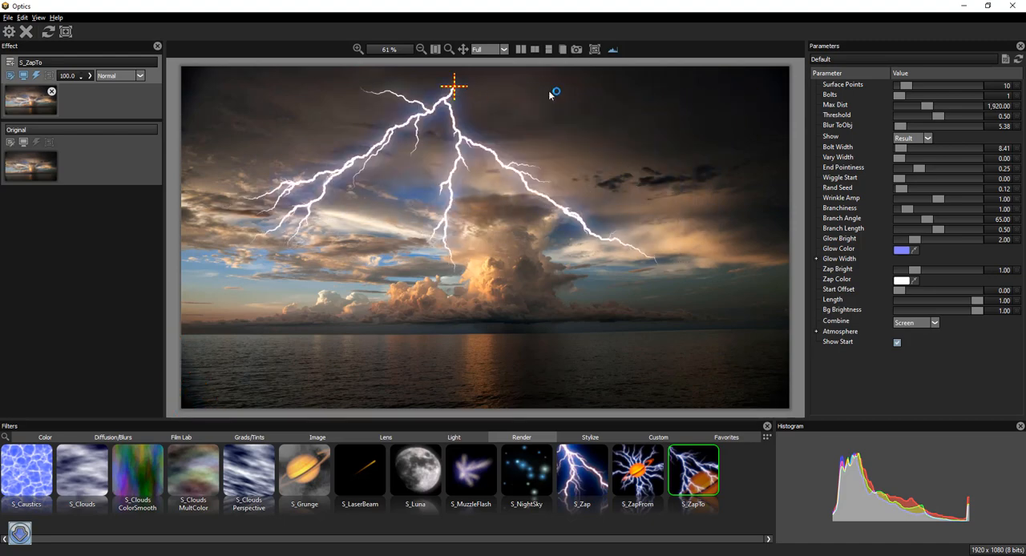
pyautogui.moveTo(453, 86); pyautogui.dragTo(686, 96)
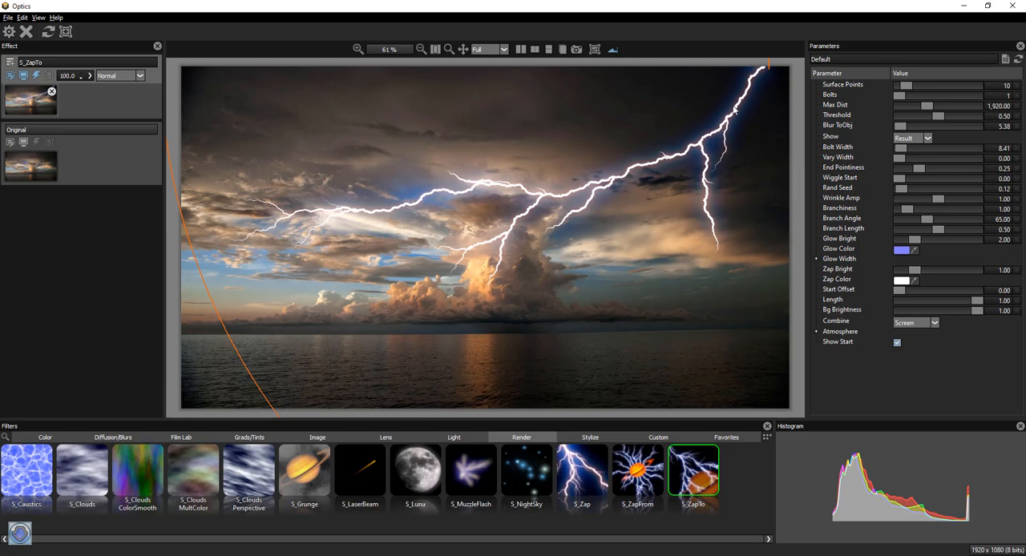
pyautogui.moveTo(776, 79)
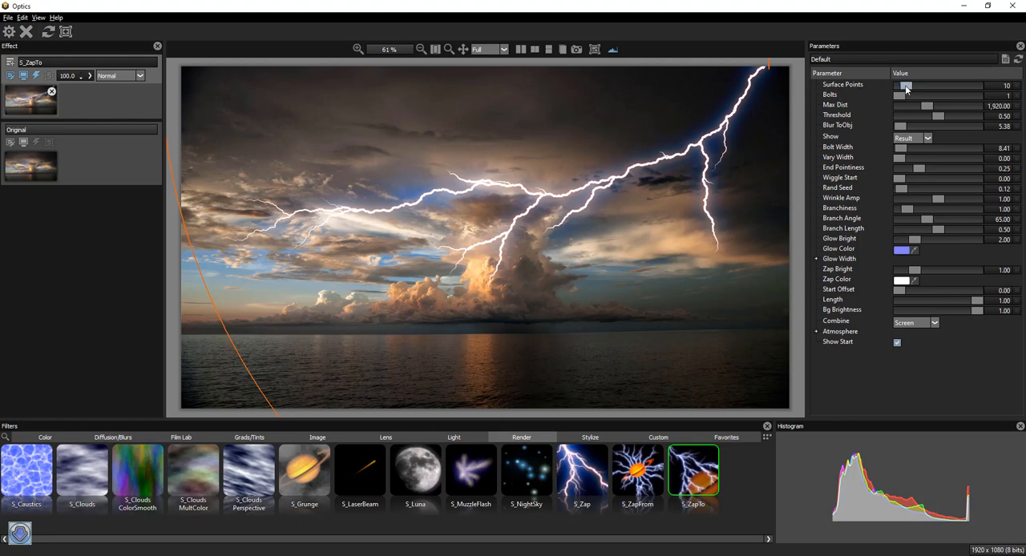
# - Adjust the lightning's Surface Points, Rand Seed, Branch Length and Glow Bright sliders
pyautogui.moveTo(906, 85); pyautogui.dragTo(925, 85)
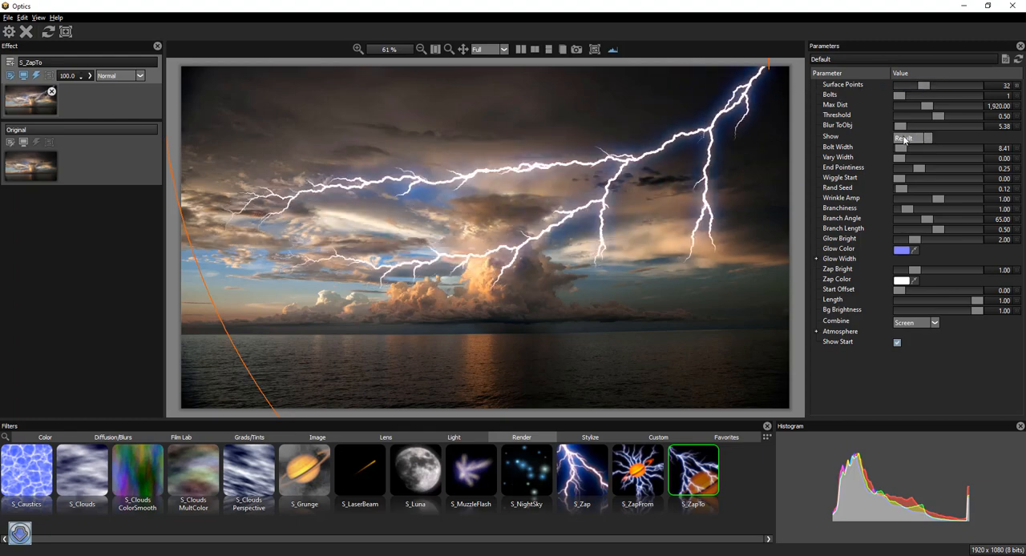
pyautogui.moveTo(939, 115); pyautogui.dragTo(962, 116)
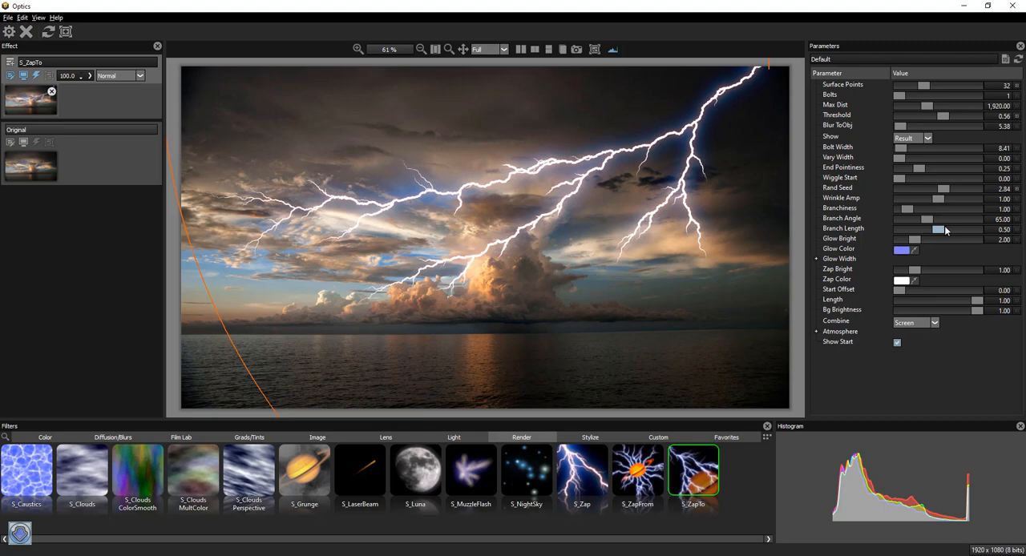
pyautogui.moveTo(939, 230); pyautogui.dragTo(974, 230)
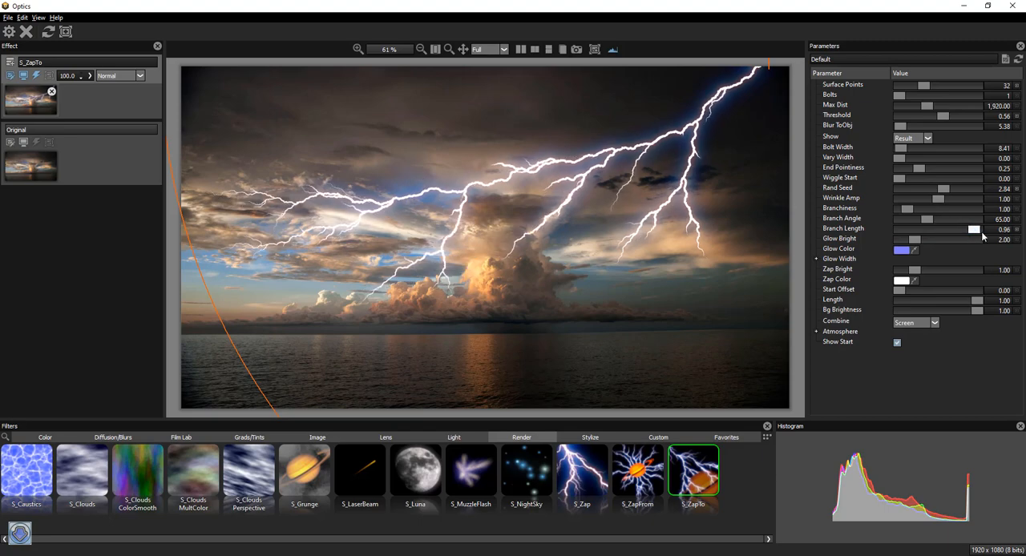
pyautogui.moveTo(974, 230); pyautogui.dragTo(949, 239)
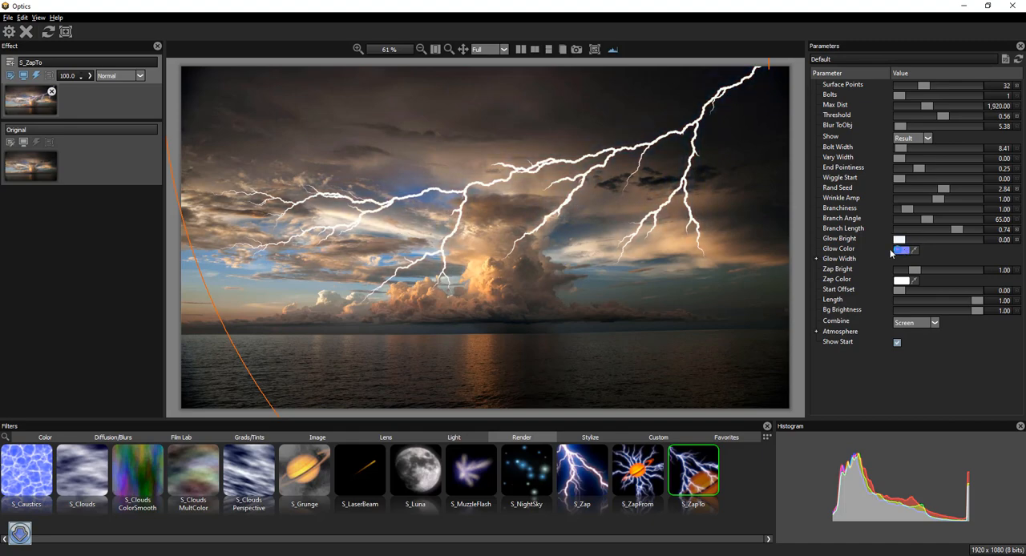
pyautogui.moveTo(900, 239); pyautogui.dragTo(904, 239)
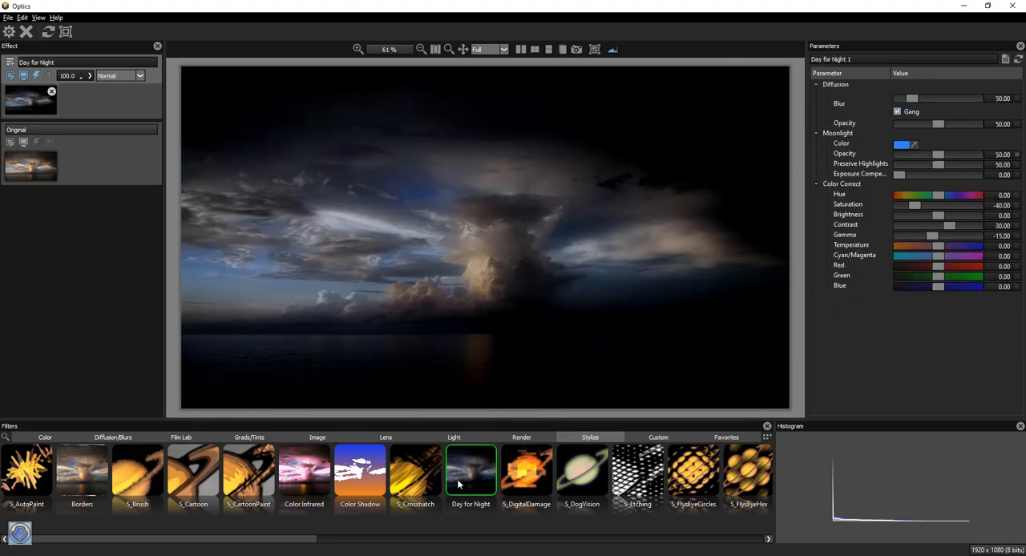
# - Preview Etching, Color Infrared, CartoonPaint and Brush, then keep a Borders frame as its own layer
pyautogui.click(637, 473)
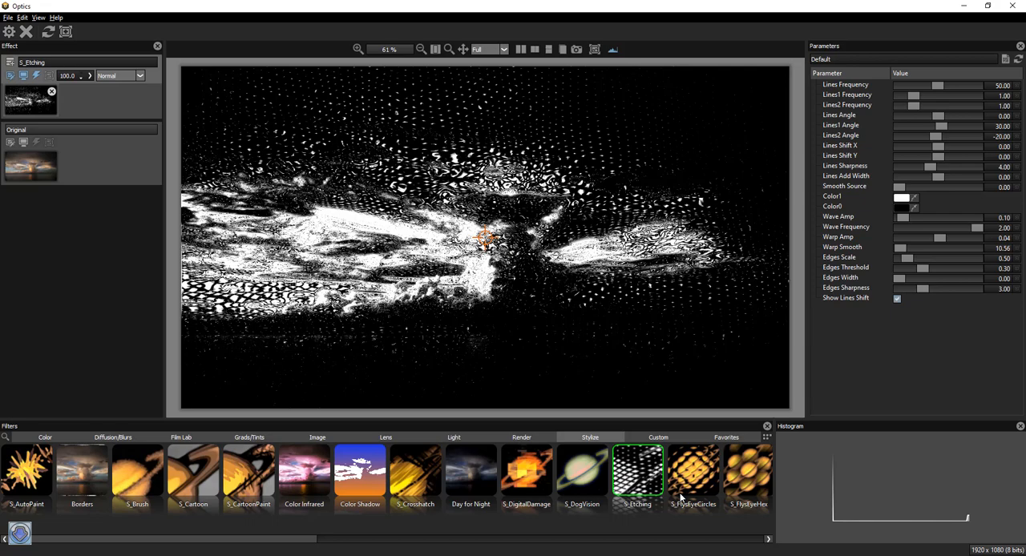
pyautogui.click(303, 471)
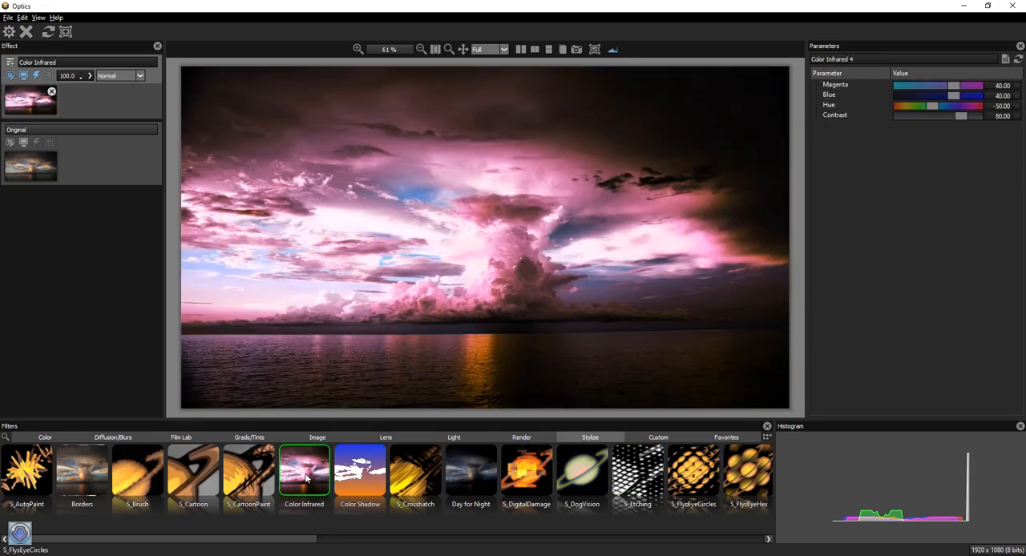
pyautogui.click(248, 471)
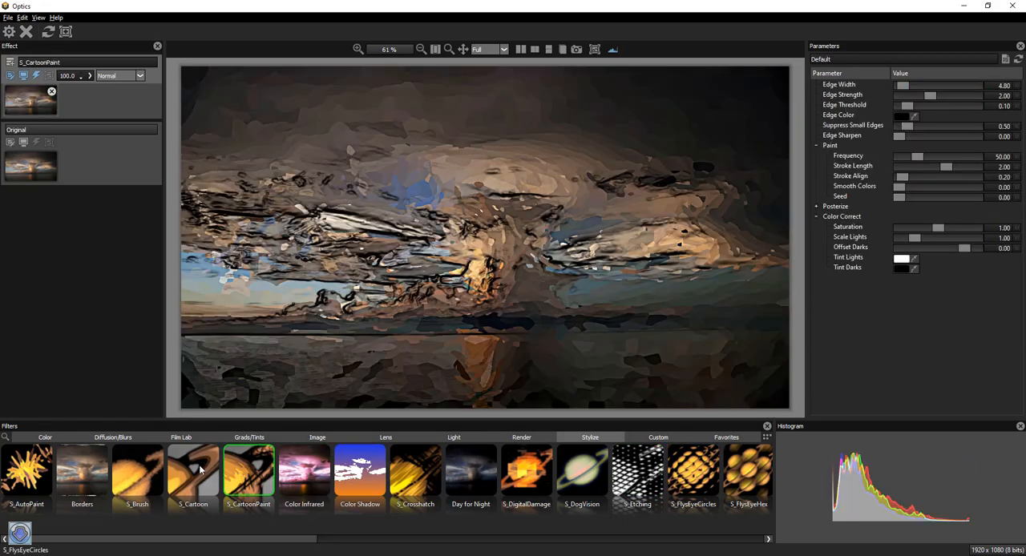
pyautogui.click(138, 471)
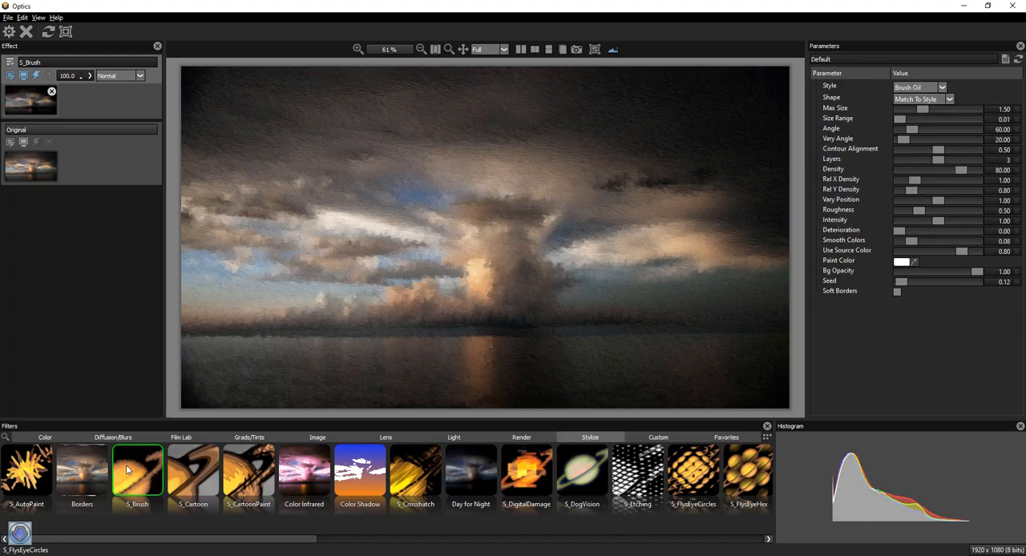
pyautogui.click(82, 471)
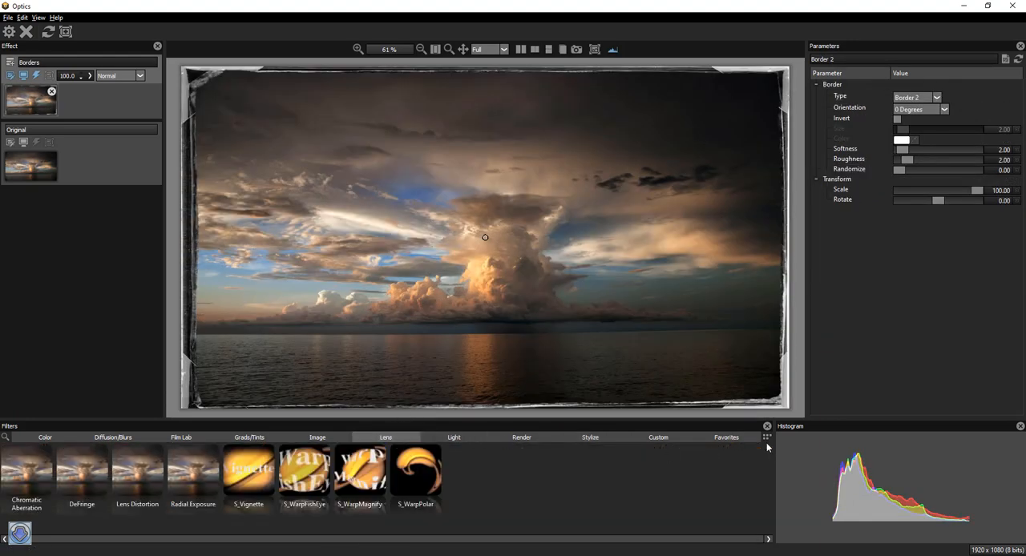
pyautogui.click(725, 437)
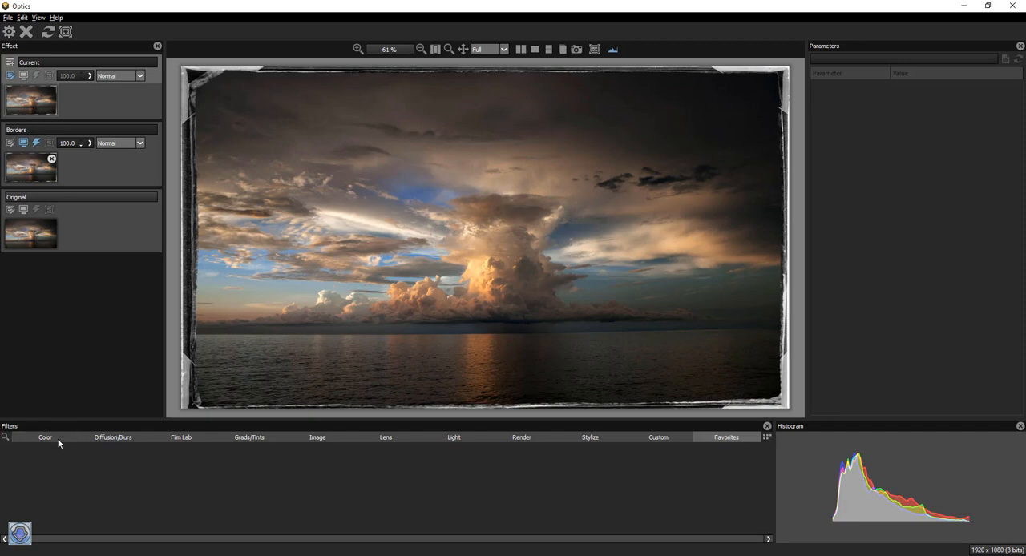
# - Preview the Color Correct, Curves and Develop filters from the Color category
pyautogui.click(45, 436)
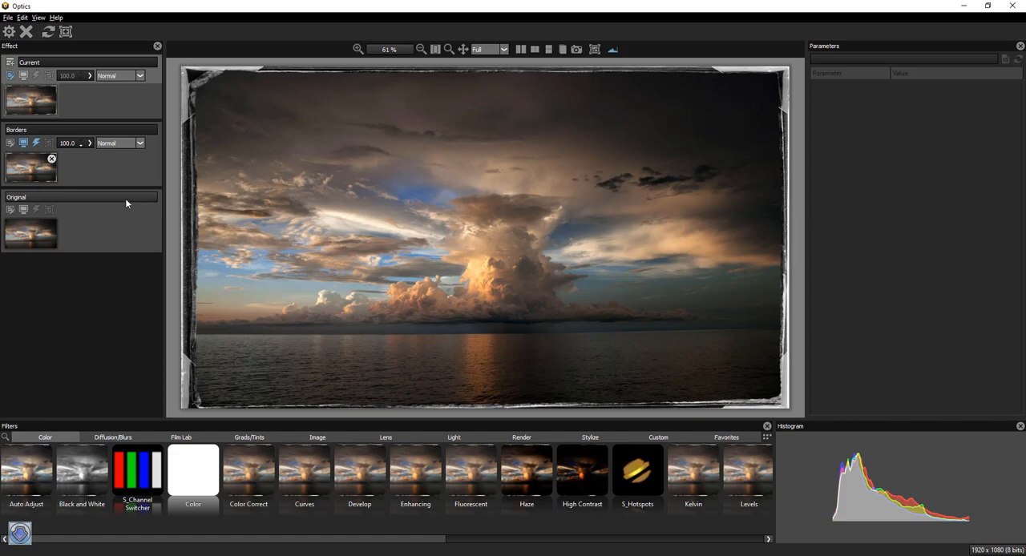
pyautogui.click(249, 472)
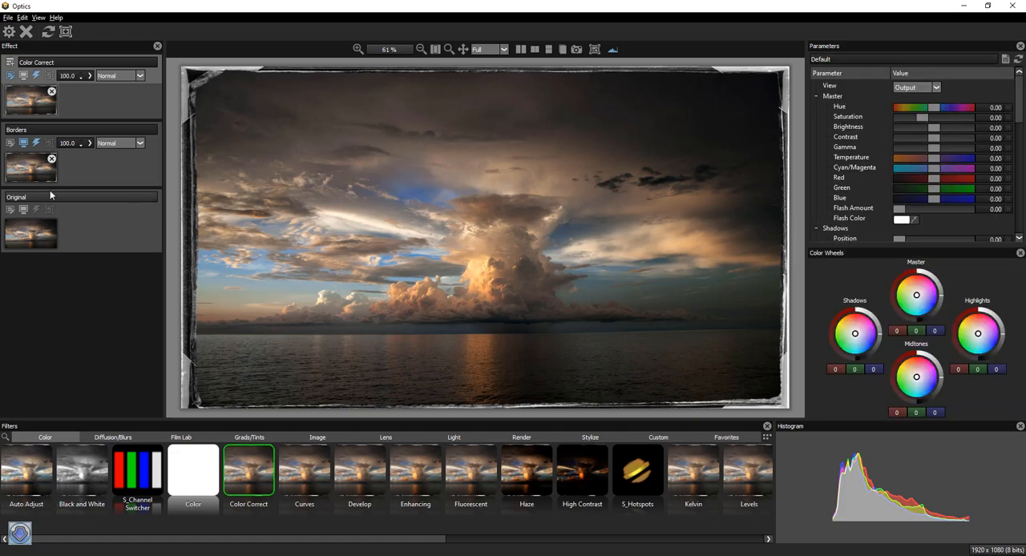
pyautogui.click(304, 469)
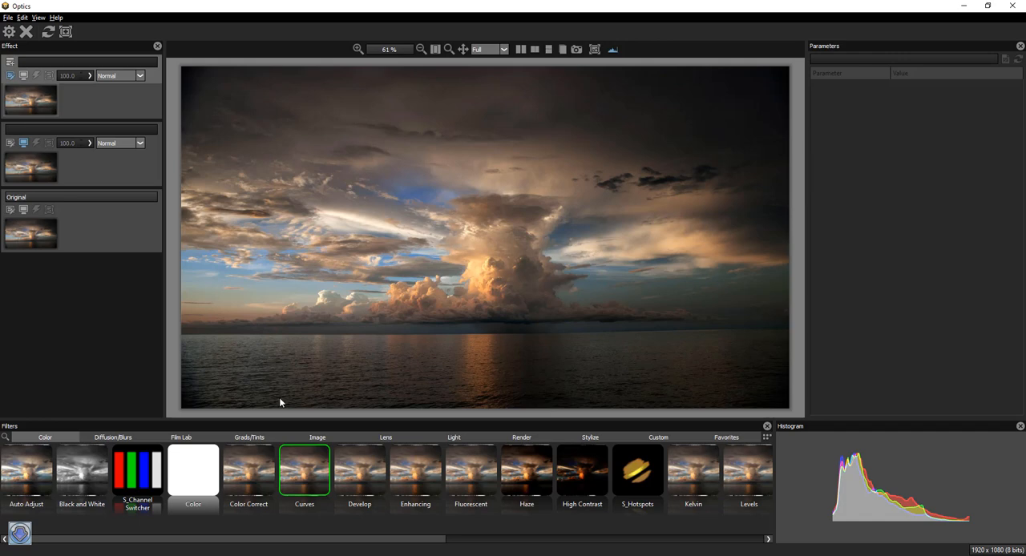
pyautogui.click(359, 470)
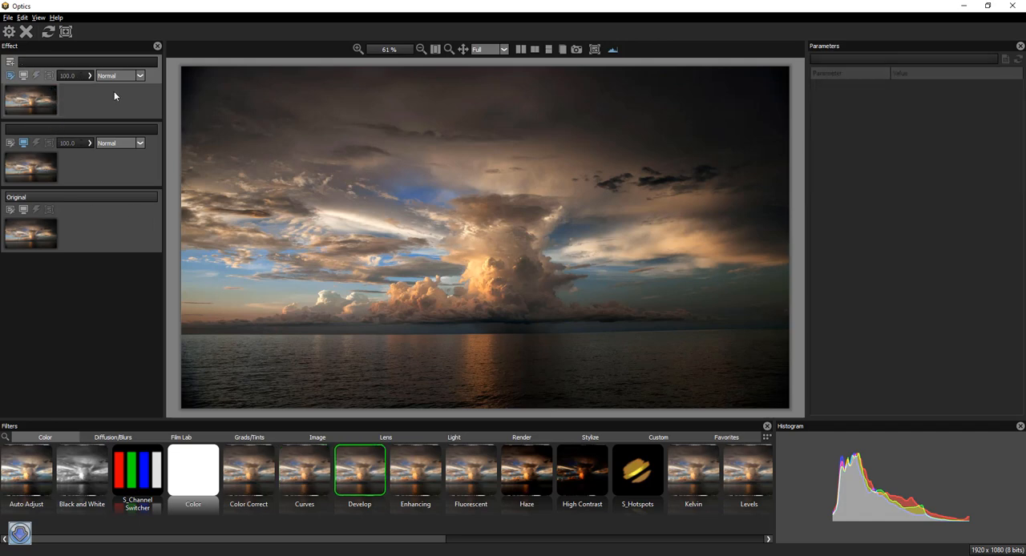
# - Set the top layer's blend mode to Lighten and apply the Haze filter
pyautogui.click(118, 75)
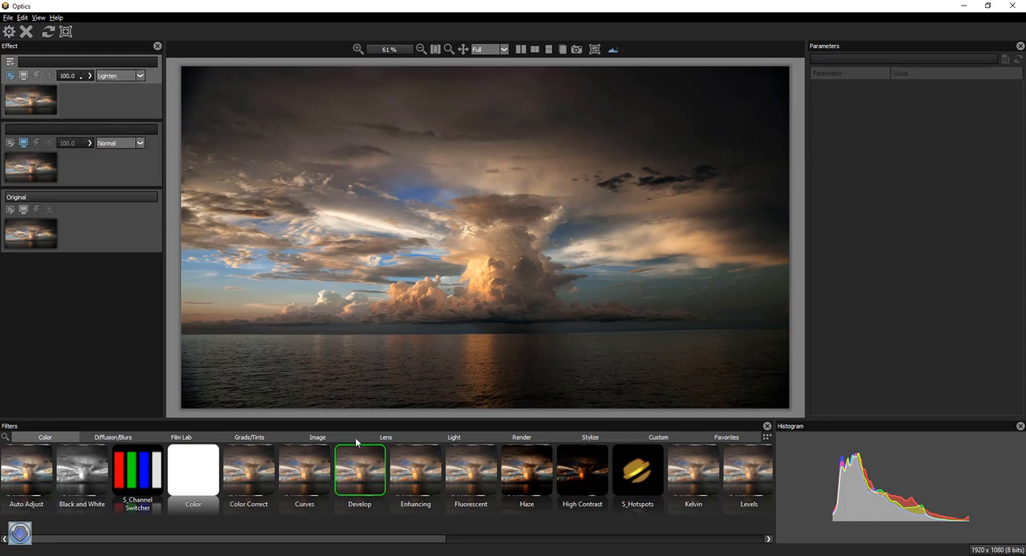
pyautogui.click(526, 471)
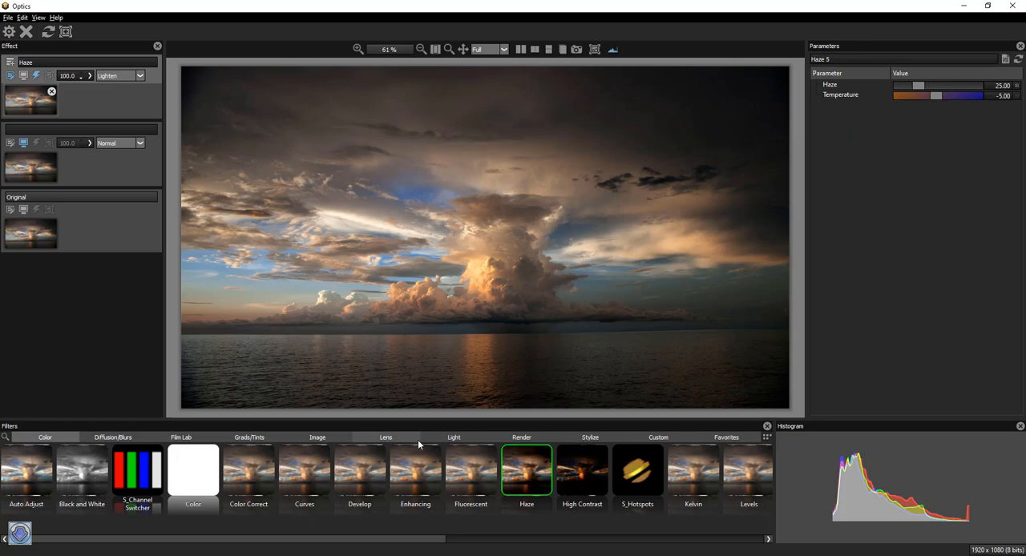
pyautogui.click(248, 437)
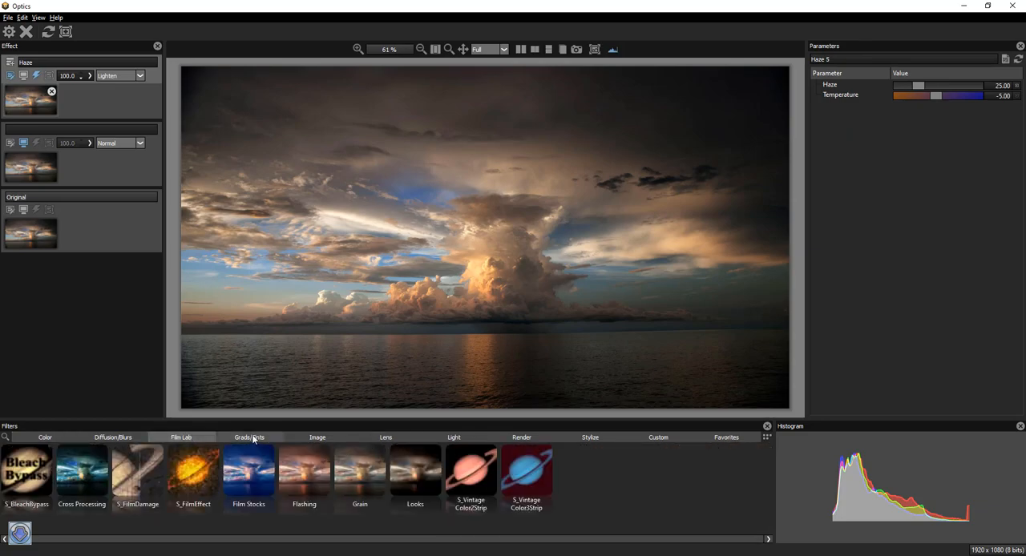